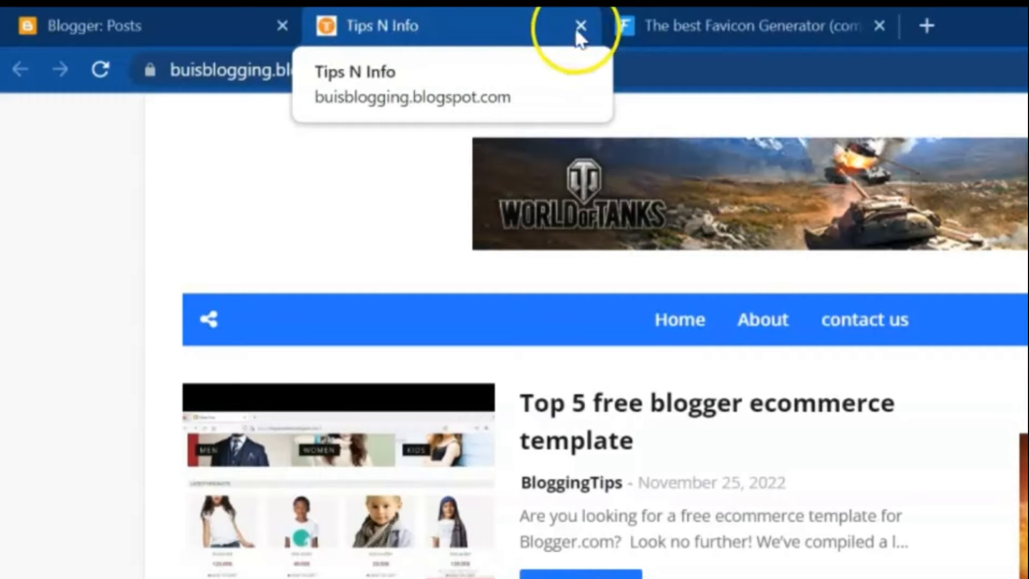
- Switch from the blog's homepage to the favicon.io generator site in Chrome
{"action": "left_click", "coordinate": [580, 26]}
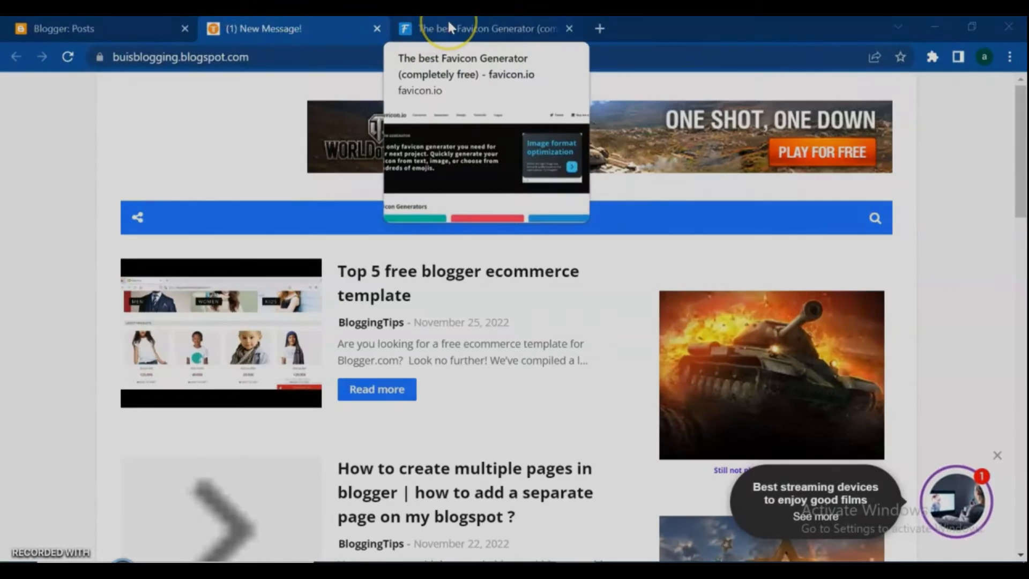
{"action": "left_click", "coordinate": [486, 28]}
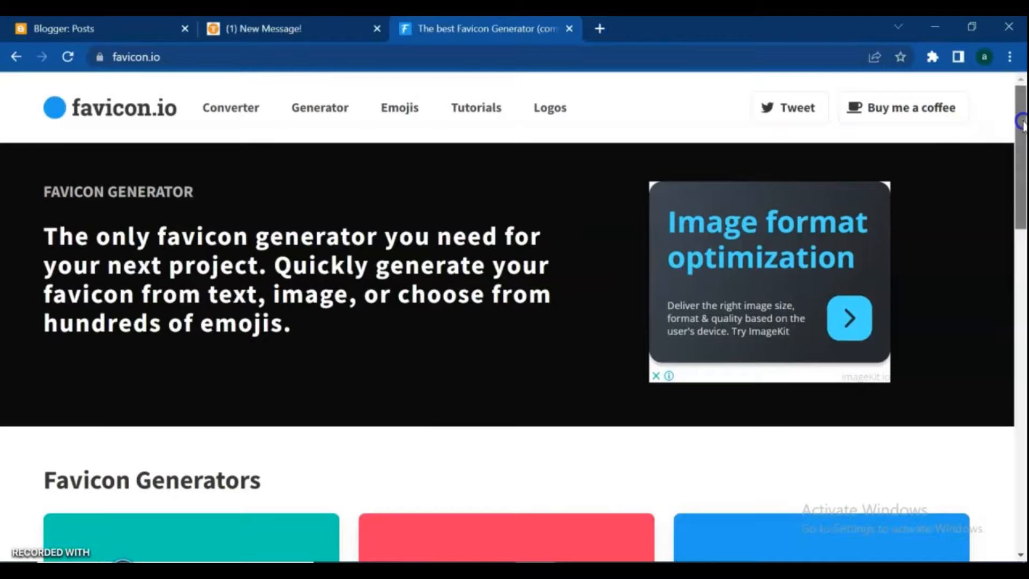
- Reach the TEXT → ICO generator card in favicon.io's Favicon Generators list
{"action": "scroll", "scroll_direction": "down", "scroll_amount": 3}
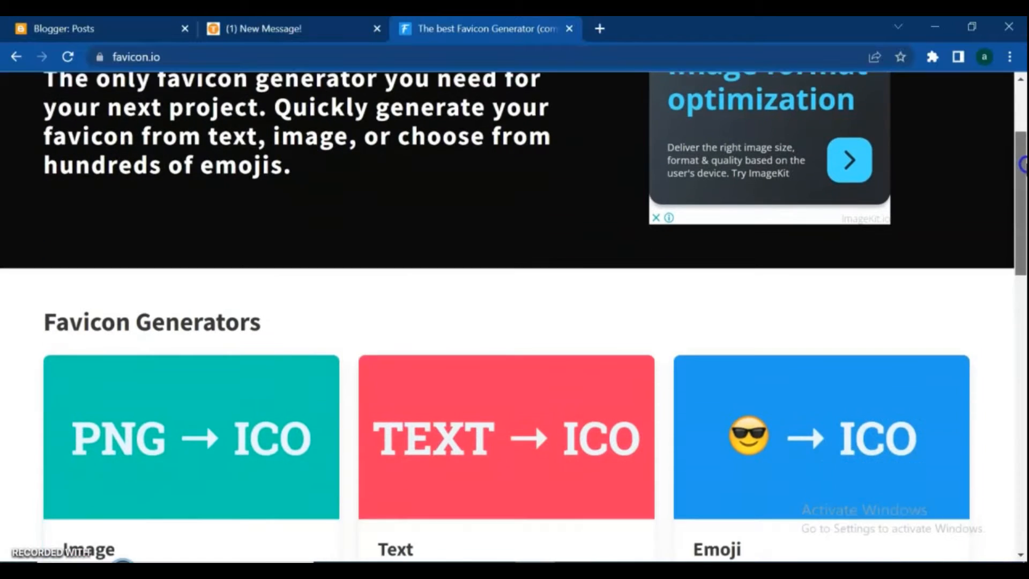
{"action": "scroll", "scroll_direction": "down", "scroll_amount": 3}
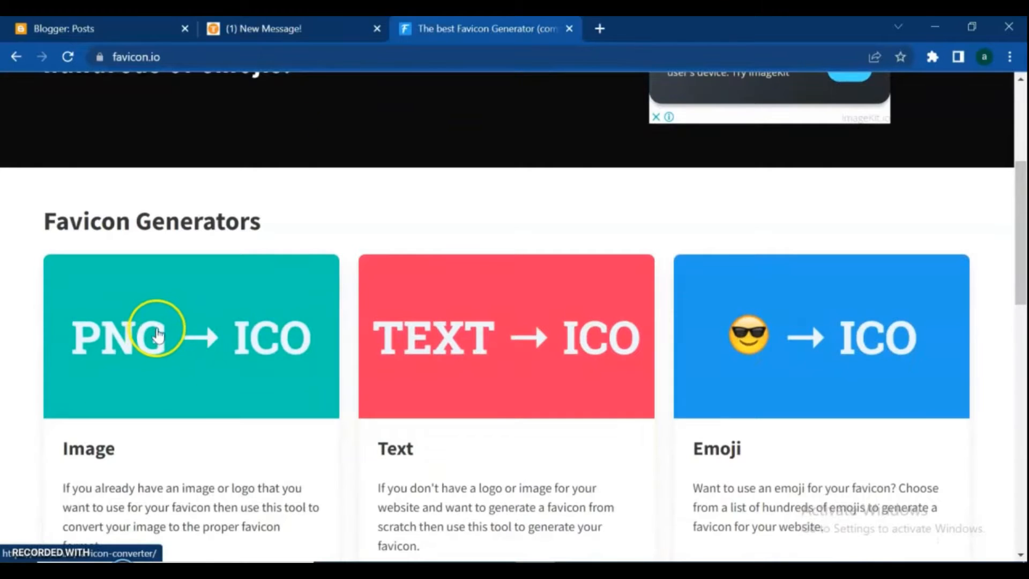
{"action": "mouse_move", "coordinate": [476, 344]}
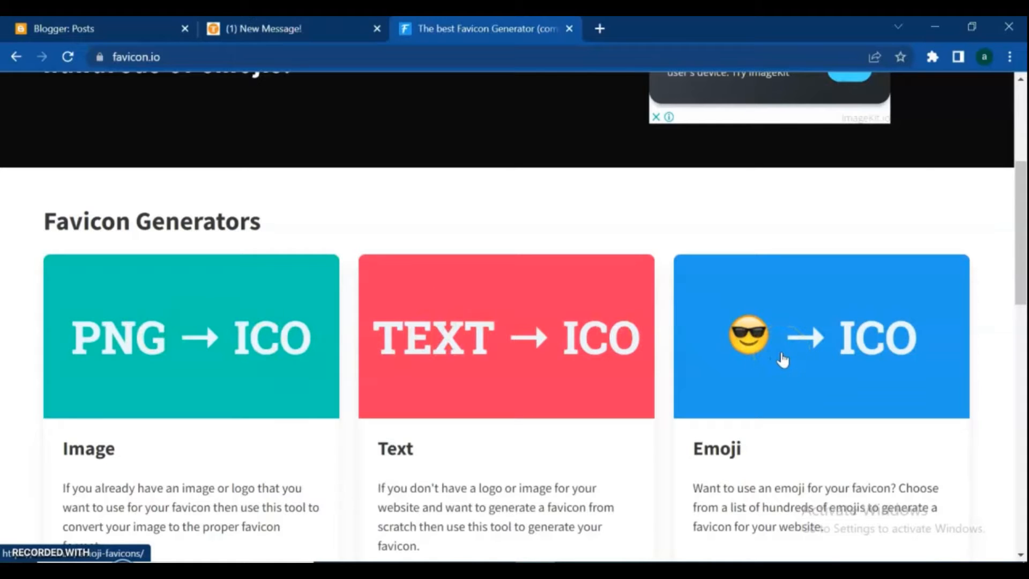
{"action": "mouse_move", "coordinate": [1014, 256]}
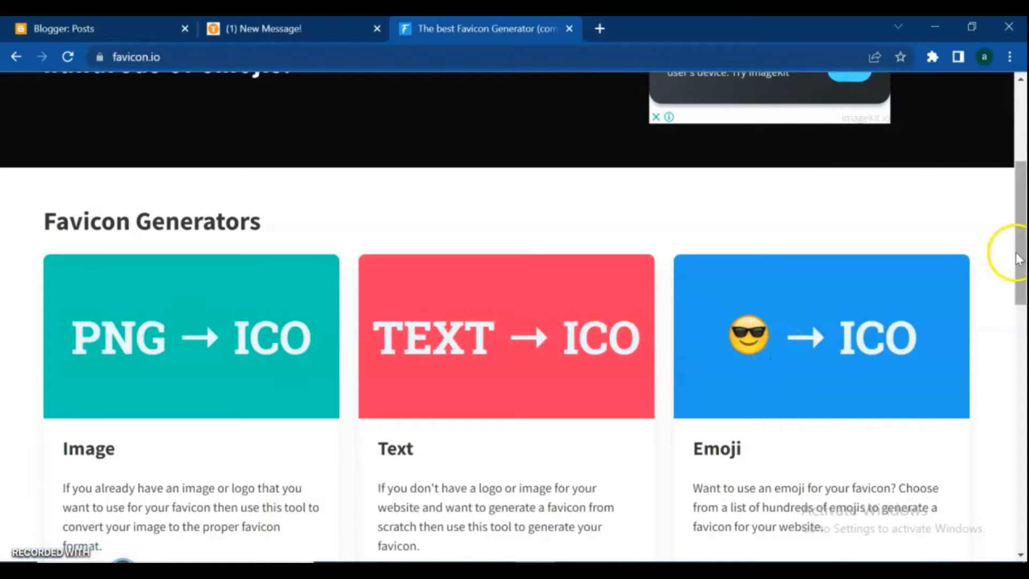
{"action": "scroll", "scroll_direction": "up", "scroll_amount": 3}
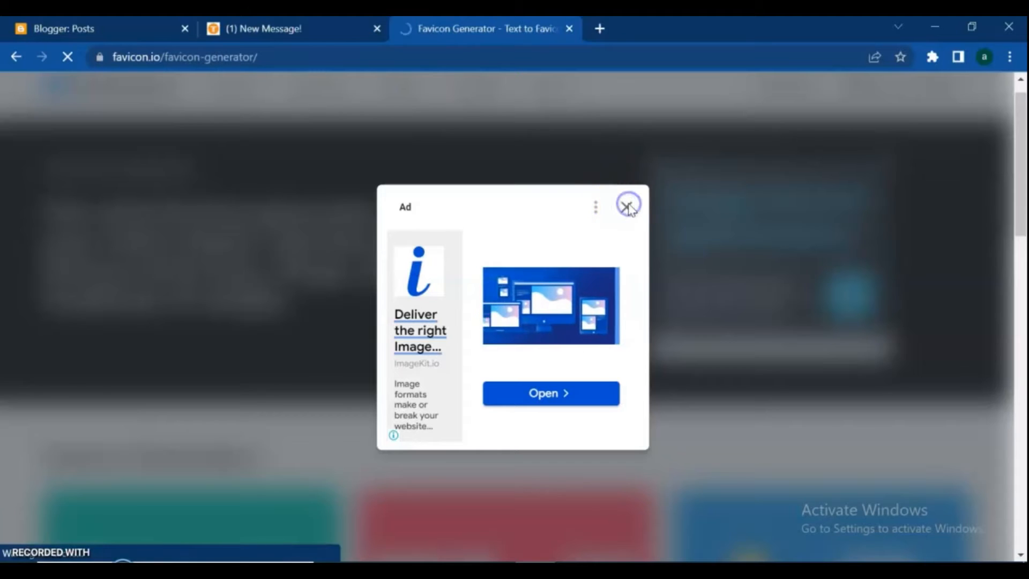
- Dismiss the ad and set the favicon's text to the letter B
{"action": "left_click", "coordinate": [626, 206]}
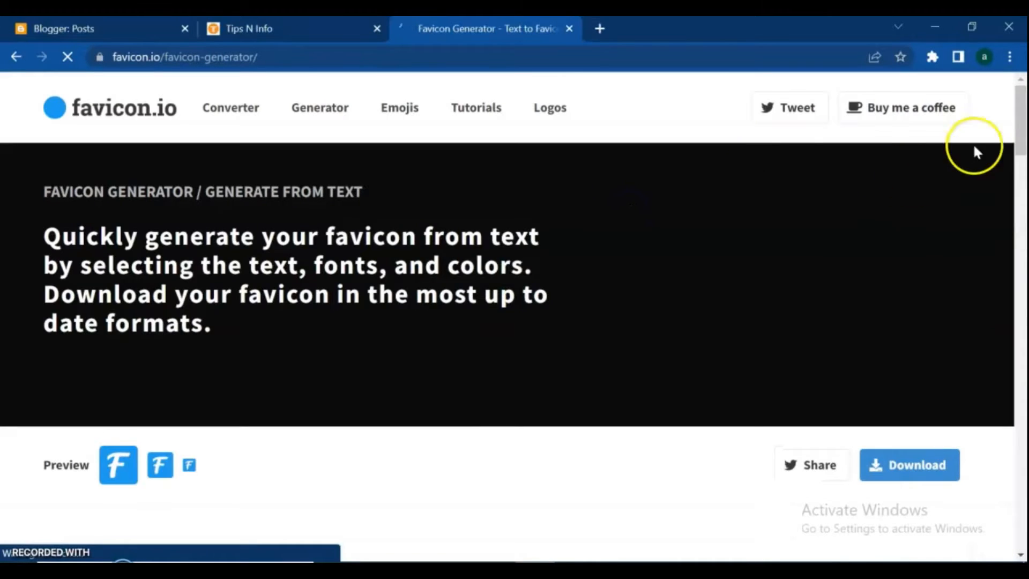
{"action": "scroll", "scroll_direction": "down", "scroll_amount": 3}
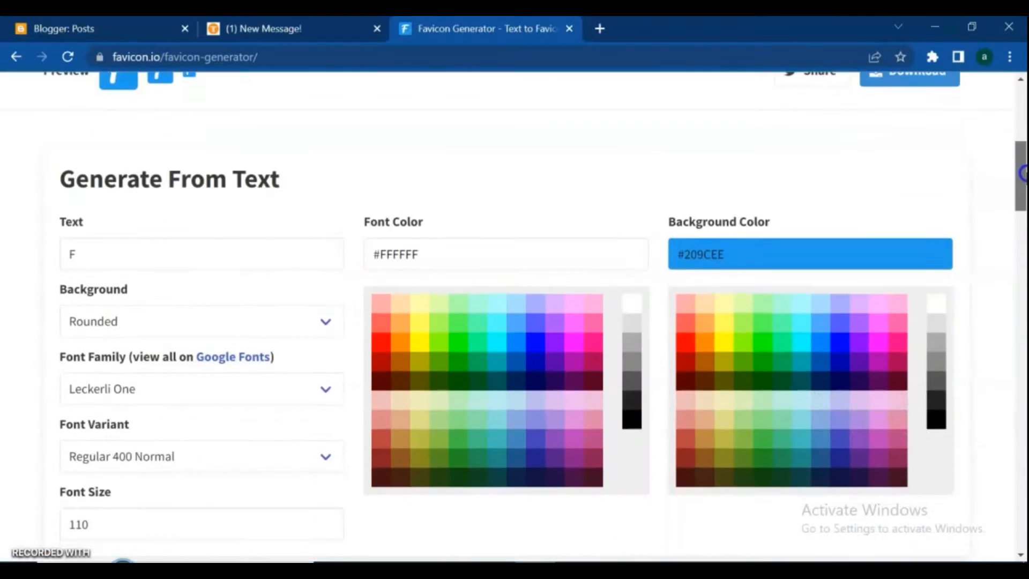
{"action": "left_click", "coordinate": [197, 254]}
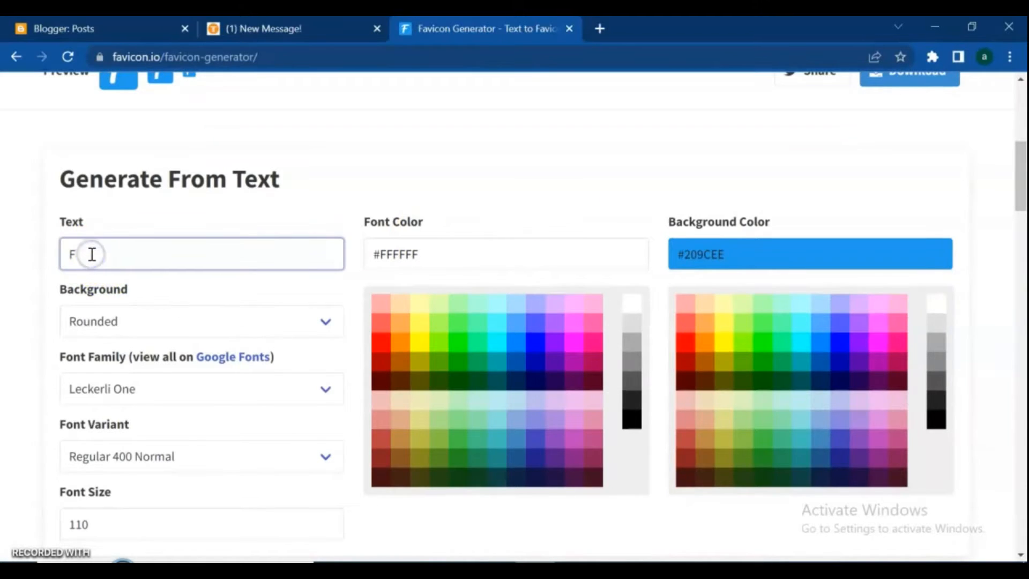
{"action": "type", "text": "B"}
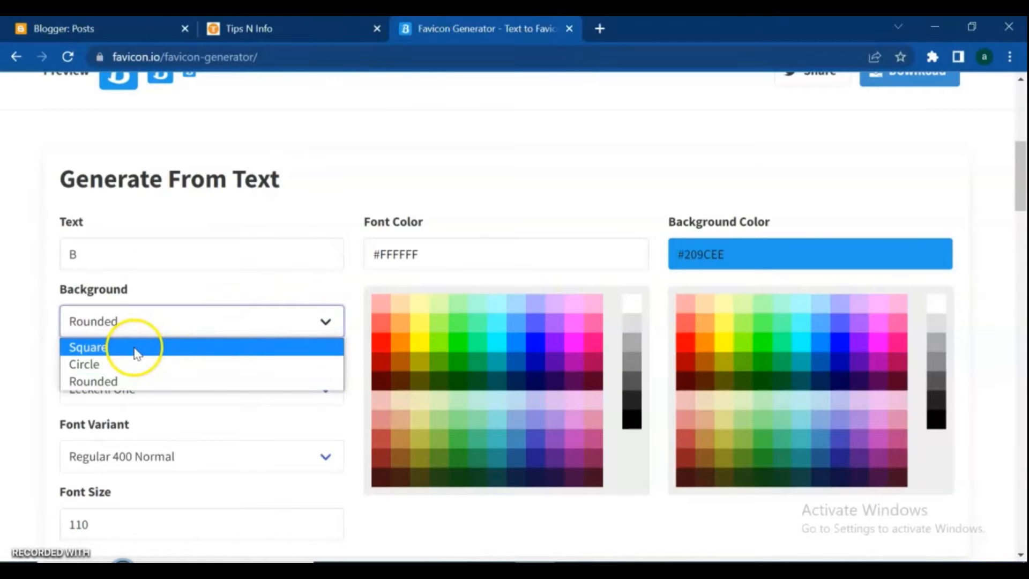
- Try a Circle background, then leave the background shape as Rounded
{"action": "left_click", "coordinate": [83, 365]}
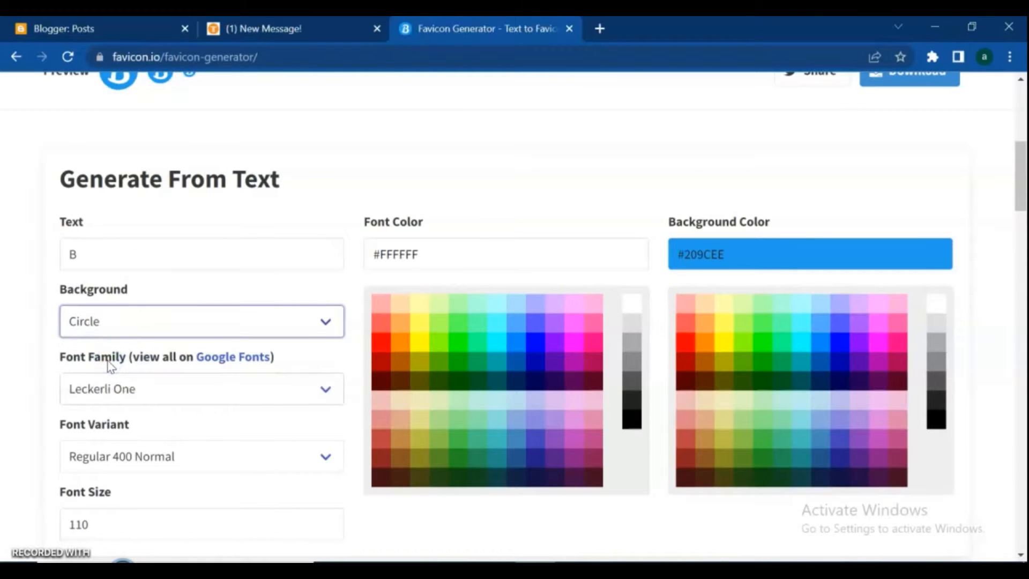
{"action": "left_click", "coordinate": [202, 321]}
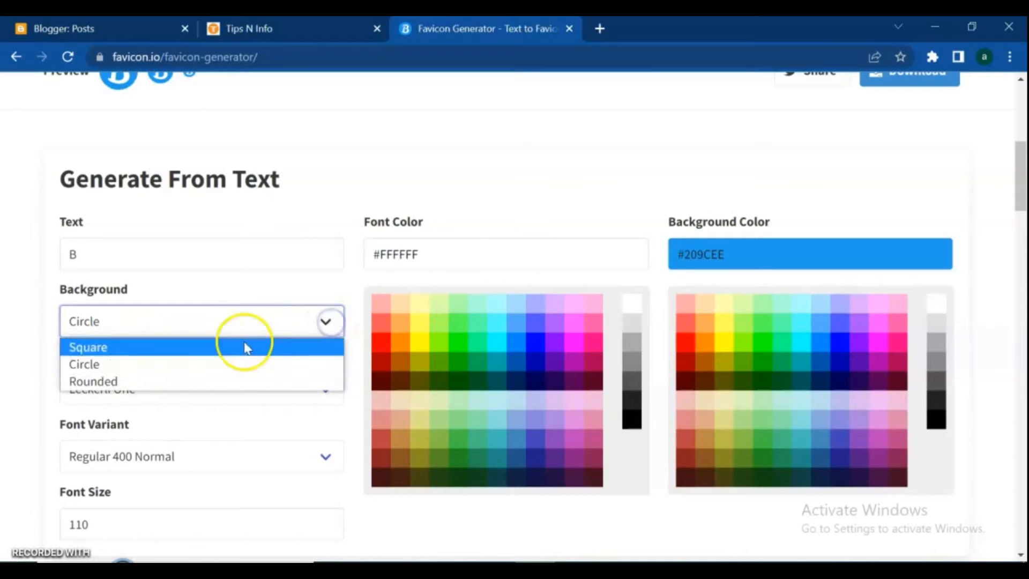
{"action": "left_click", "coordinate": [93, 381]}
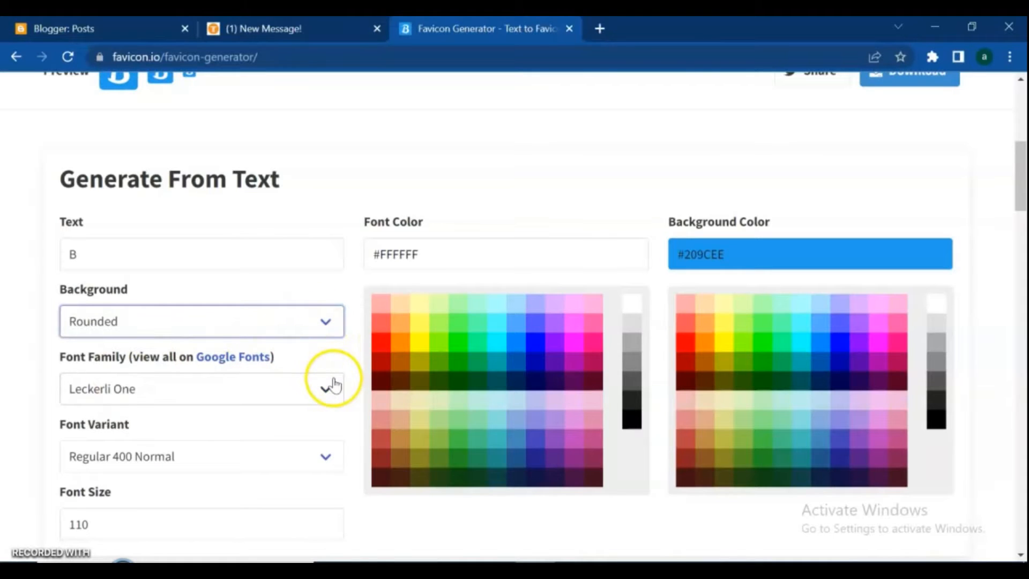
{"action": "left_click", "coordinate": [326, 388]}
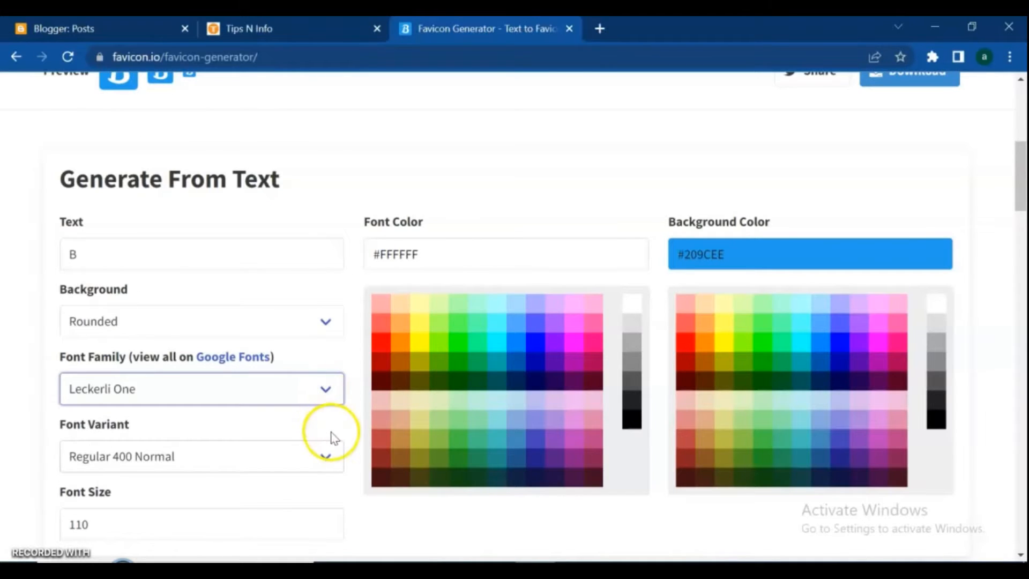
{"action": "mouse_move", "coordinate": [705, 352]}
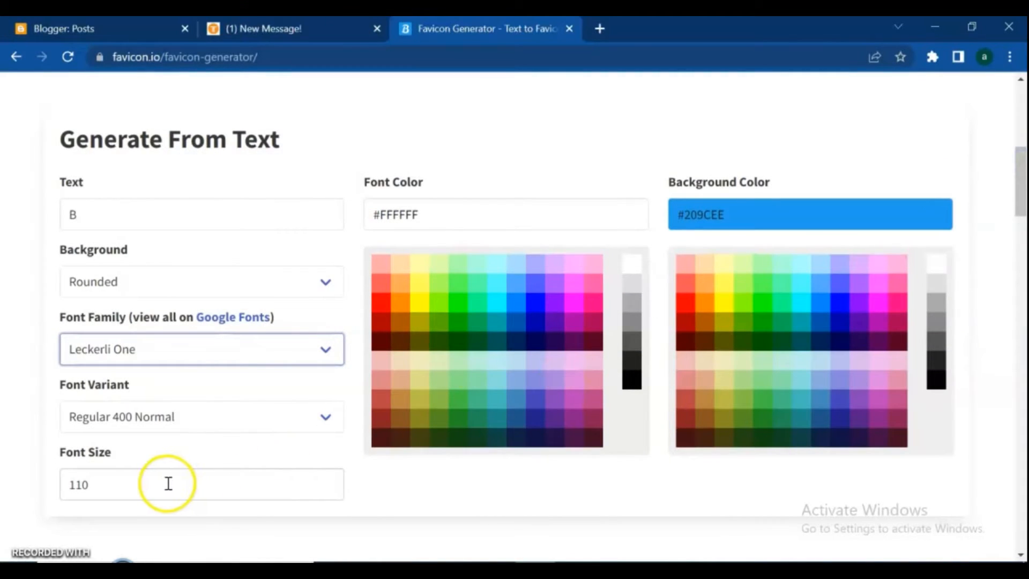
- Change the favicon's background colour to red (#F00), giving a white B on red
{"action": "left_click", "coordinate": [504, 214]}
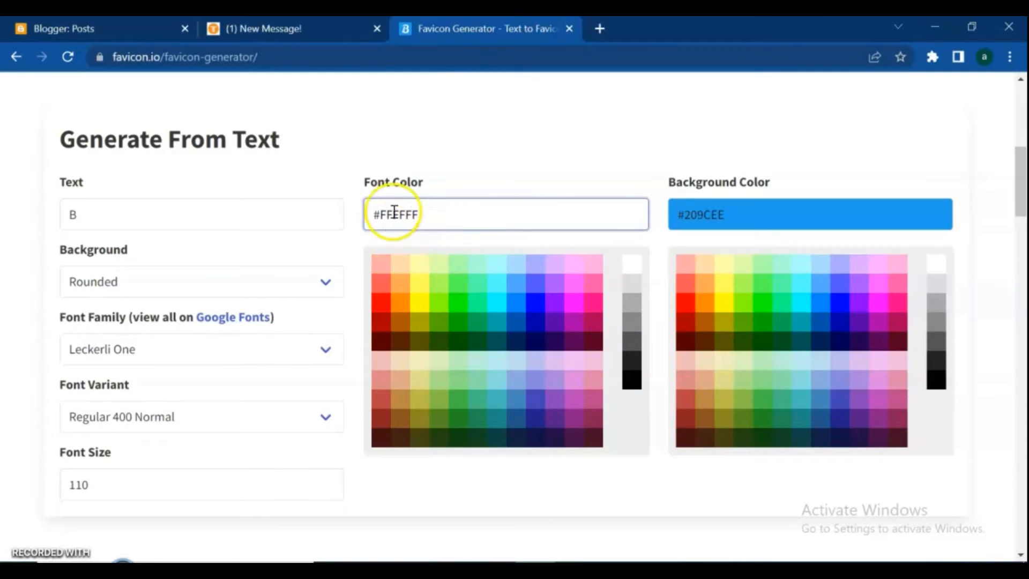
{"action": "left_click", "coordinate": [692, 214]}
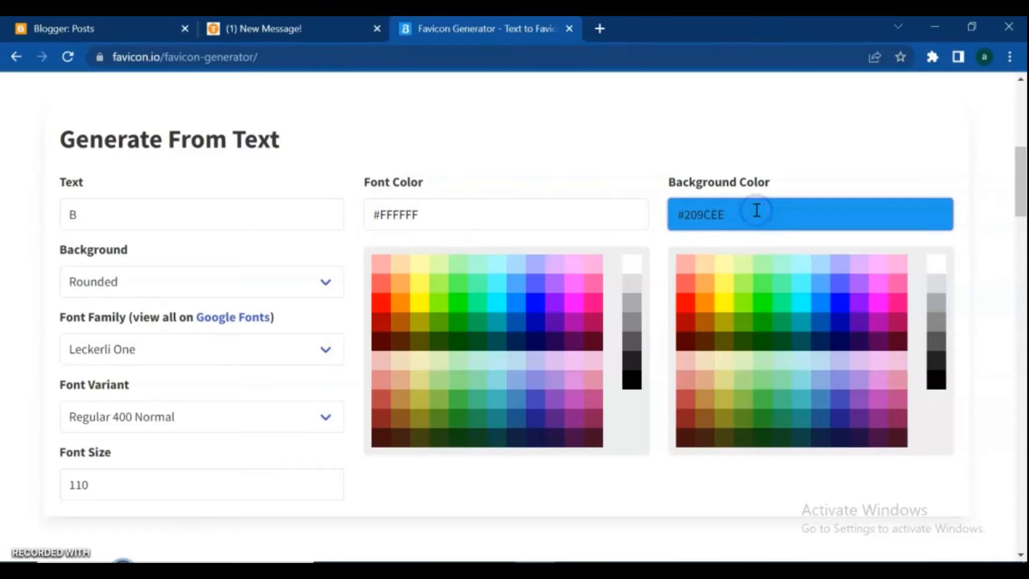
{"action": "left_click", "coordinate": [686, 303]}
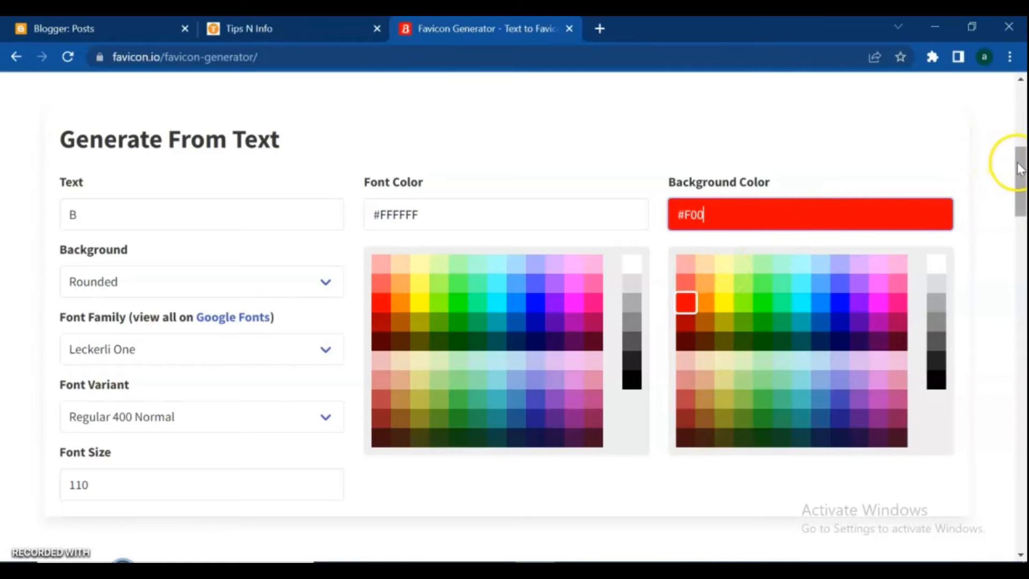
{"action": "scroll", "scroll_direction": "down", "scroll_amount": 3}
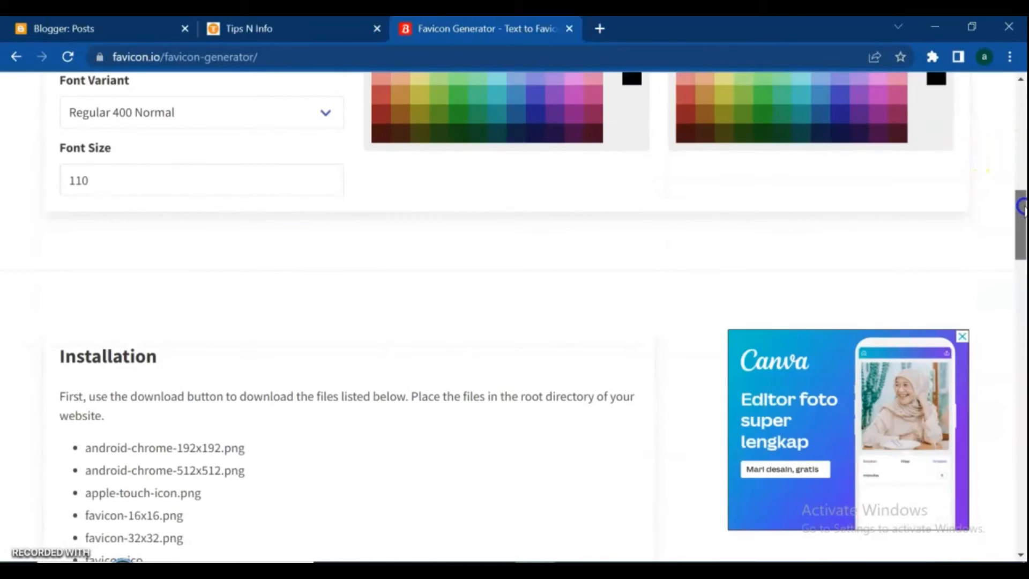
{"action": "scroll", "scroll_direction": "up", "scroll_amount": 3}
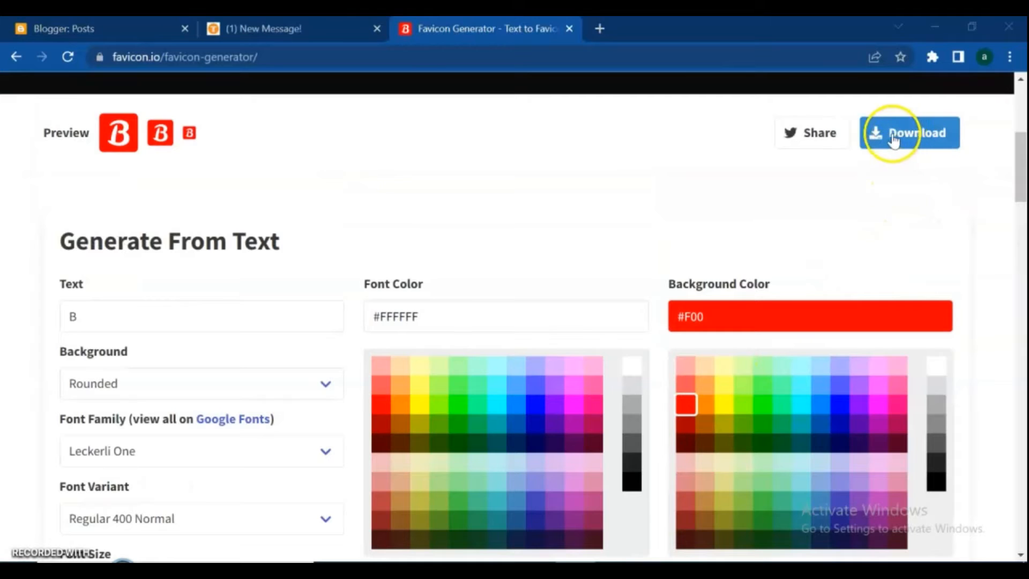
- Download the red B favicon package as favicon_io.zip
{"action": "left_click", "coordinate": [908, 133]}
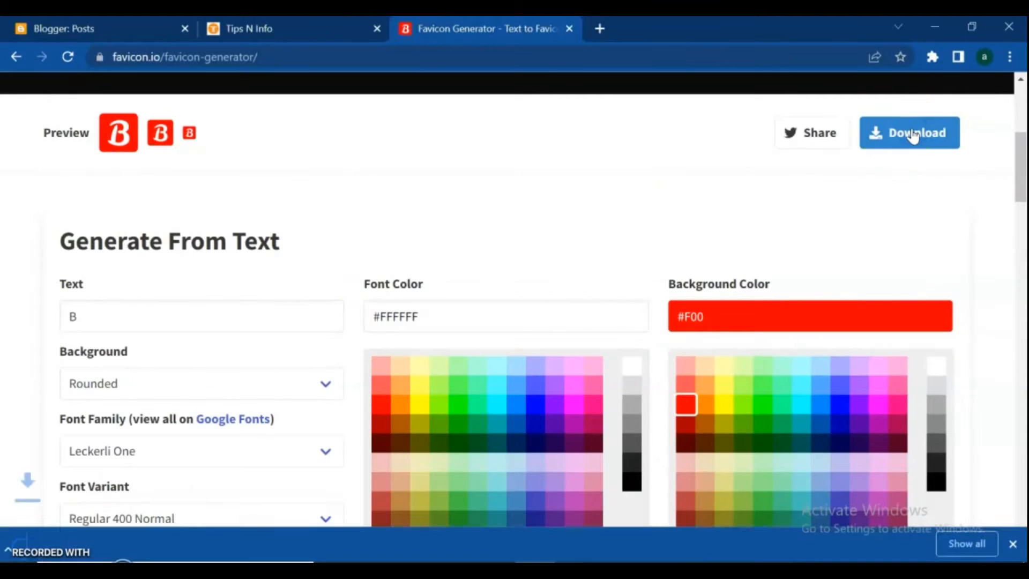
{"action": "left_click", "coordinate": [909, 133]}
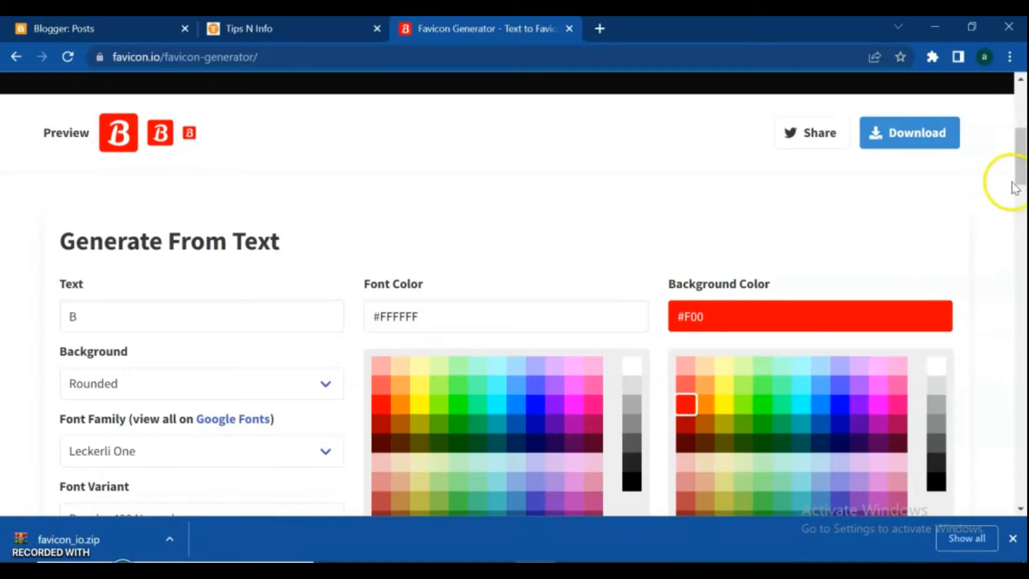
{"action": "scroll", "scroll_direction": "up", "scroll_amount": 3}
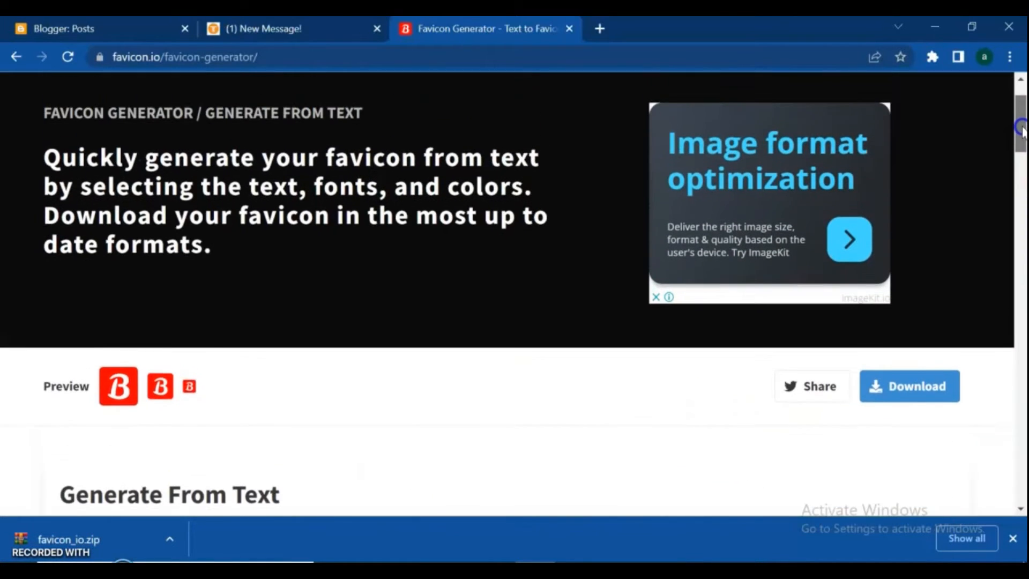
{"action": "scroll", "scroll_direction": "up", "scroll_amount": 3}
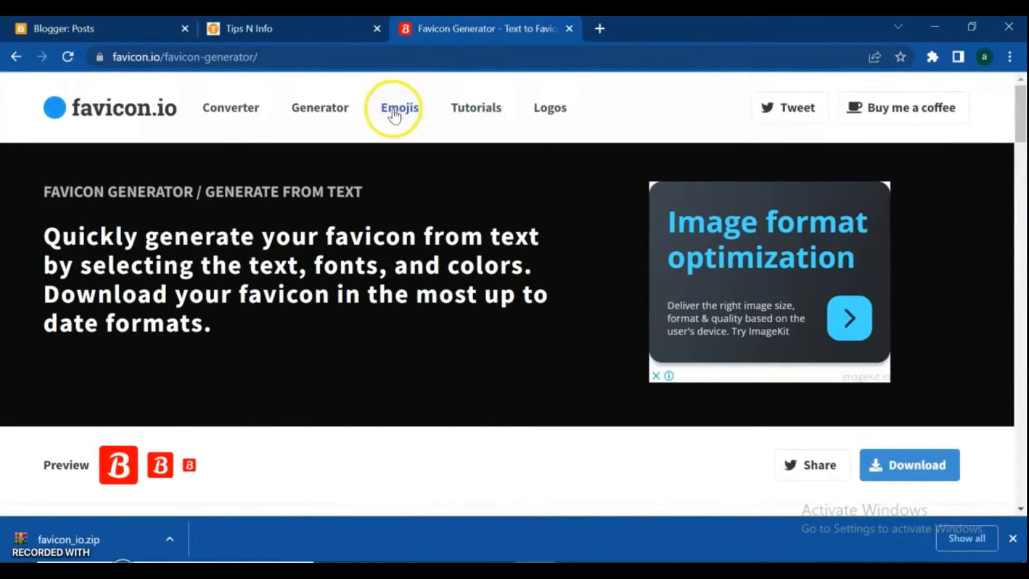
{"action": "mouse_move", "coordinate": [399, 107]}
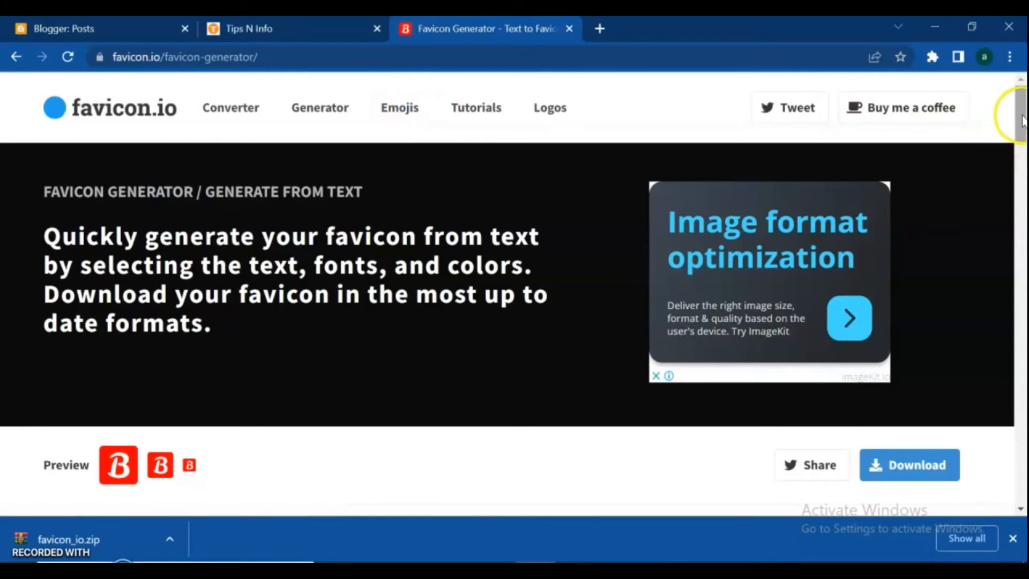
{"action": "scroll", "scroll_direction": "down", "scroll_amount": 3}
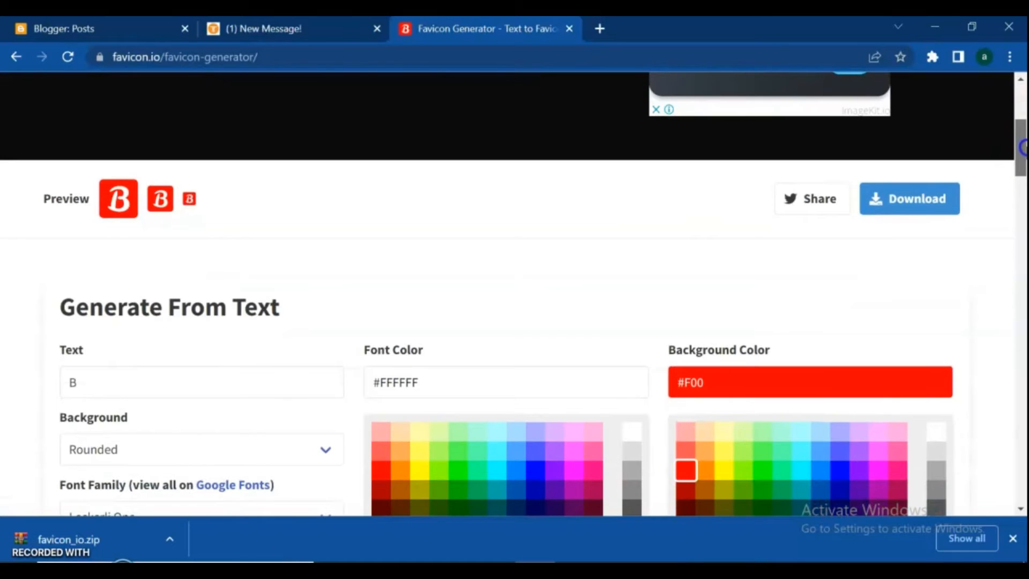
- Browse favicon.io's emoji favicon list while favicon_io.zip waits in Downloads
{"action": "scroll", "scroll_direction": "up", "scroll_amount": 3}
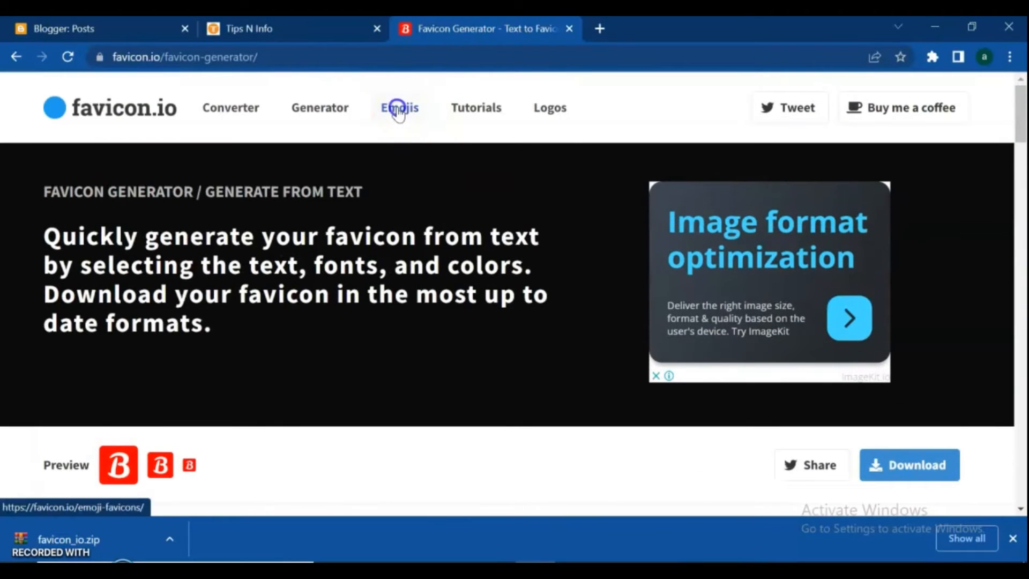
{"action": "left_click", "coordinate": [399, 107]}
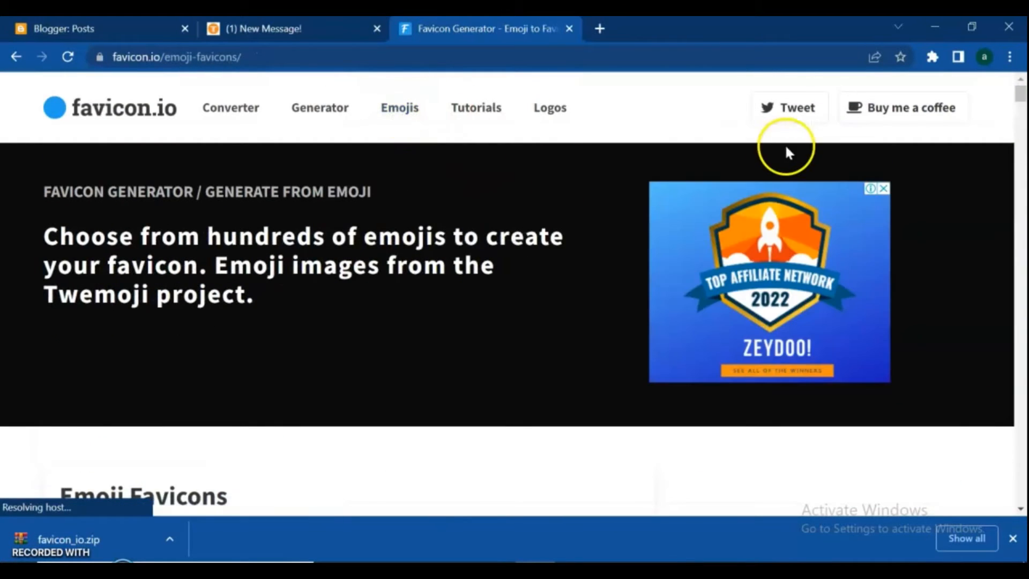
{"action": "scroll", "scroll_direction": "down", "scroll_amount": 3}
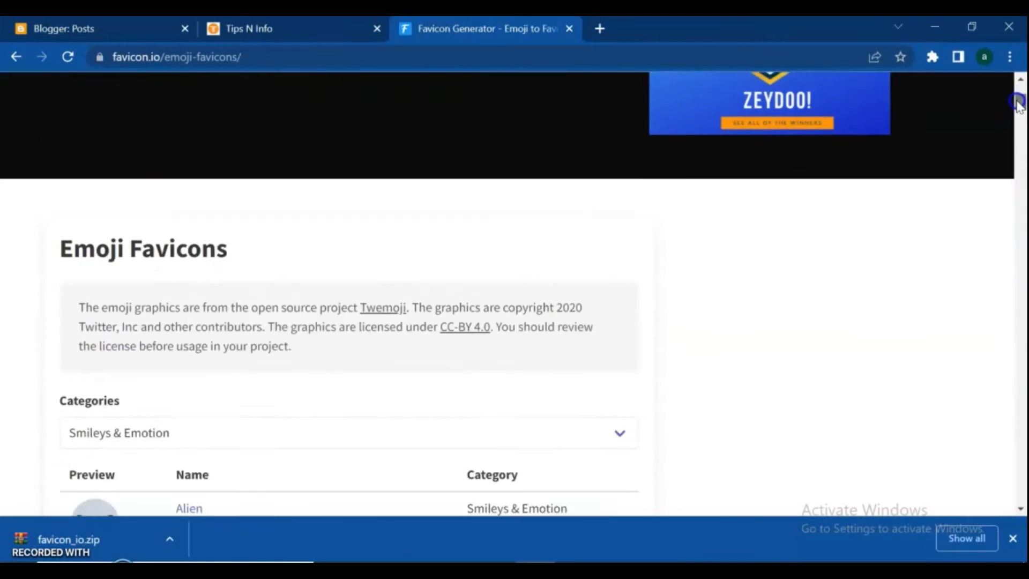
{"action": "scroll", "scroll_direction": "down", "scroll_amount": 3}
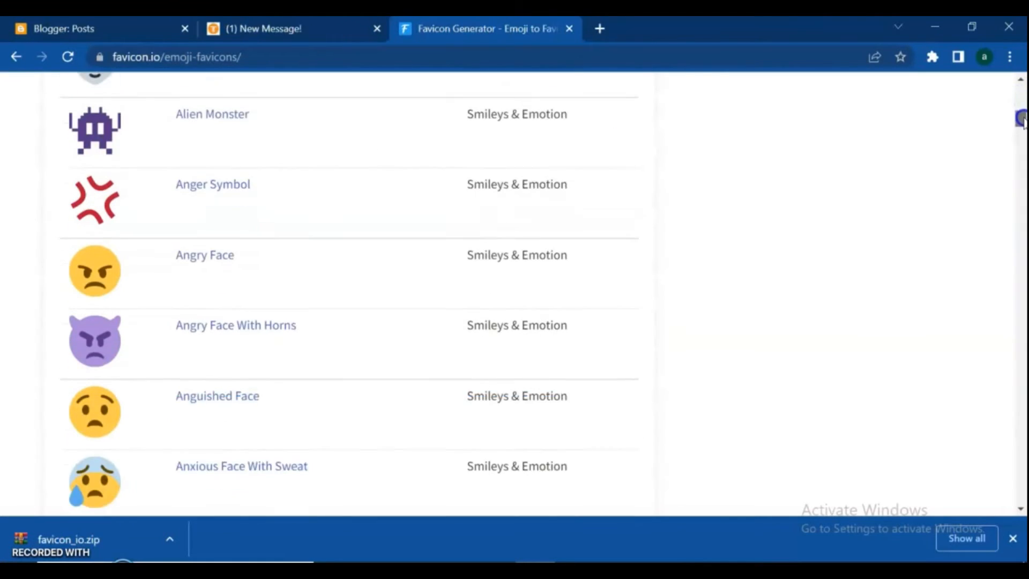
{"action": "scroll", "scroll_direction": "down", "scroll_amount": 3}
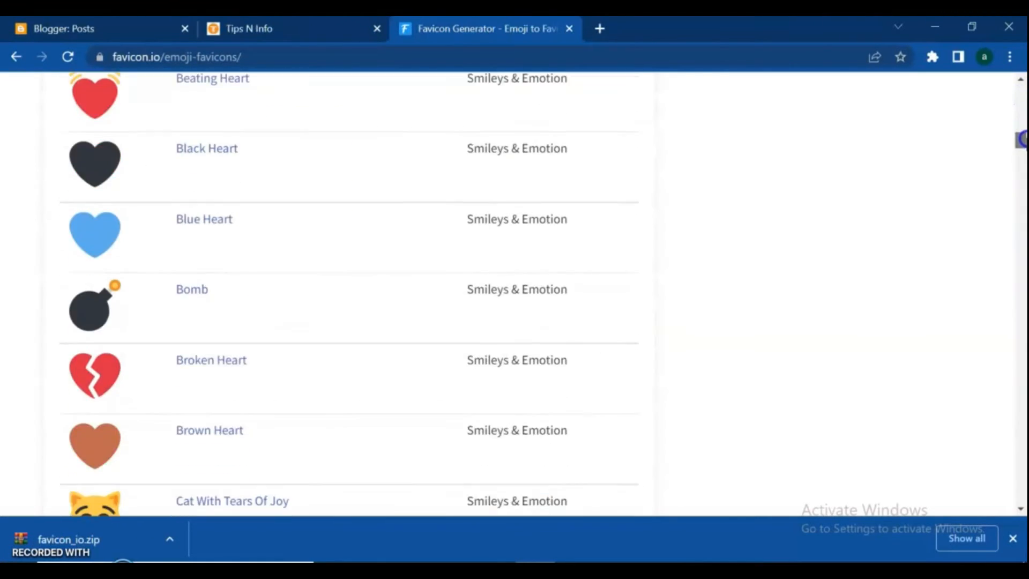
{"action": "scroll", "scroll_direction": "down", "scroll_amount": 3}
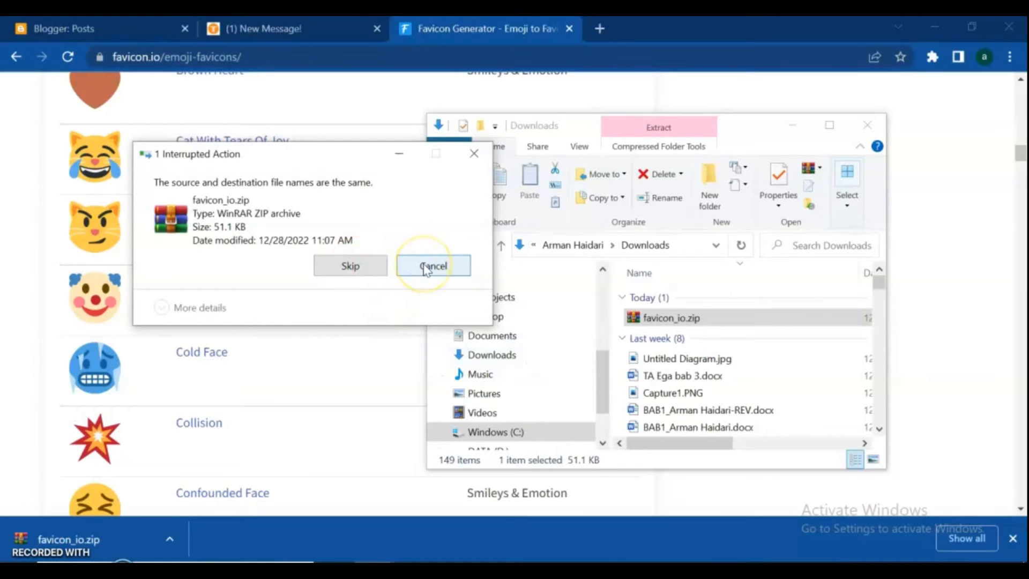
- Cancel the duplicate-name copy prompt and go to the Downloads folder
{"action": "left_click", "coordinate": [432, 265]}
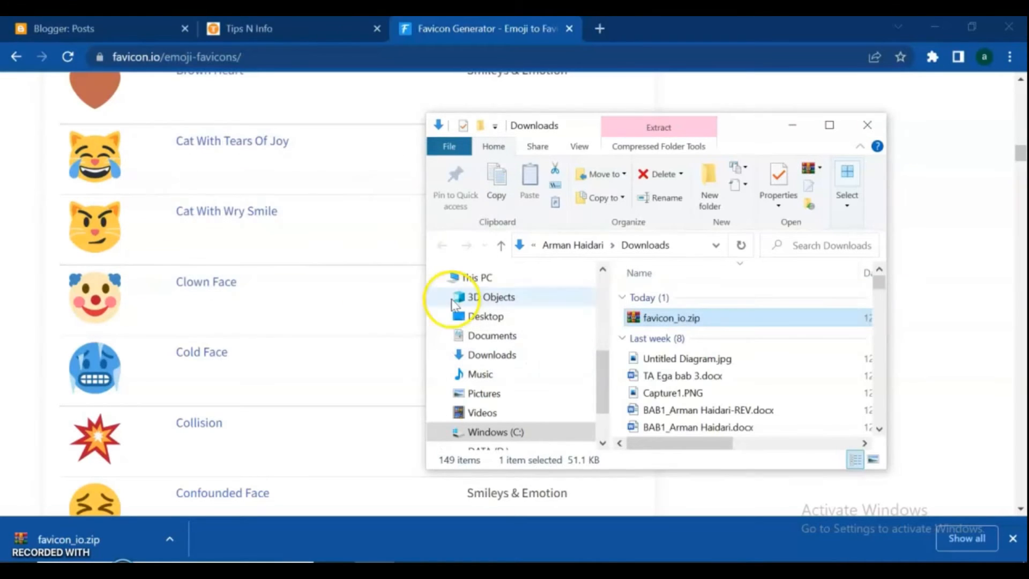
{"action": "left_click", "coordinate": [451, 277]}
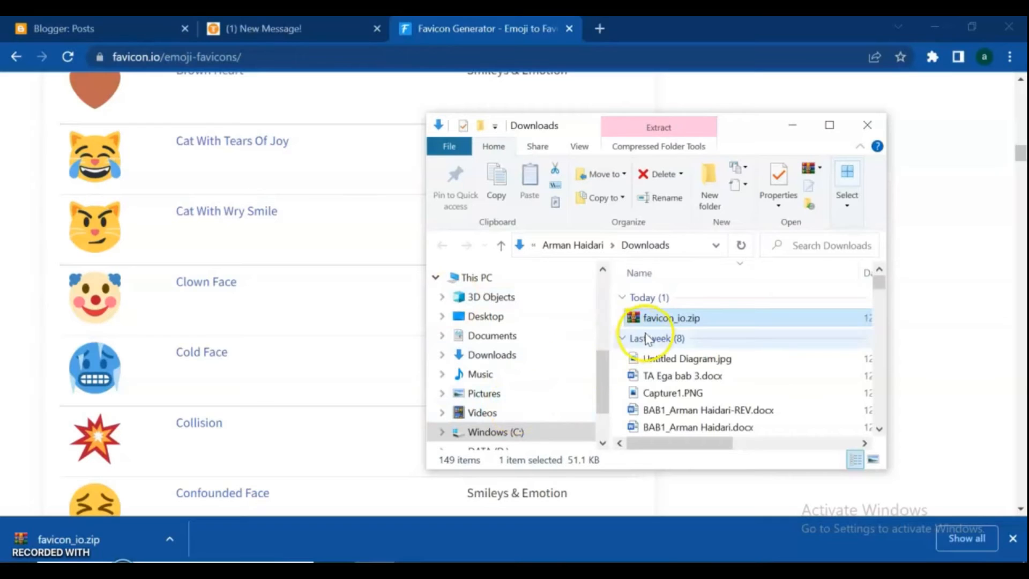
{"action": "mouse_move", "coordinate": [664, 322]}
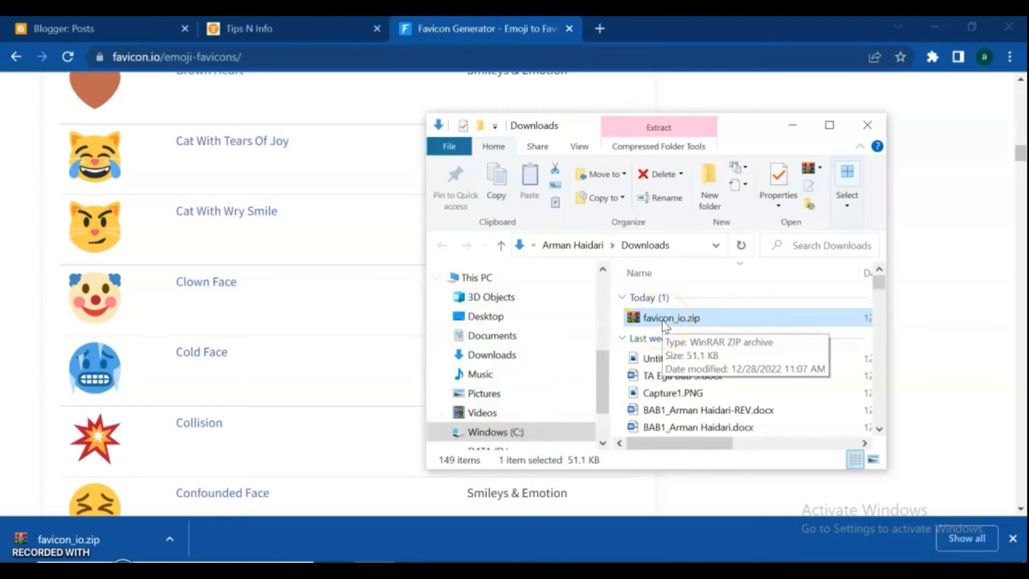
{"action": "left_click", "coordinate": [492, 355]}
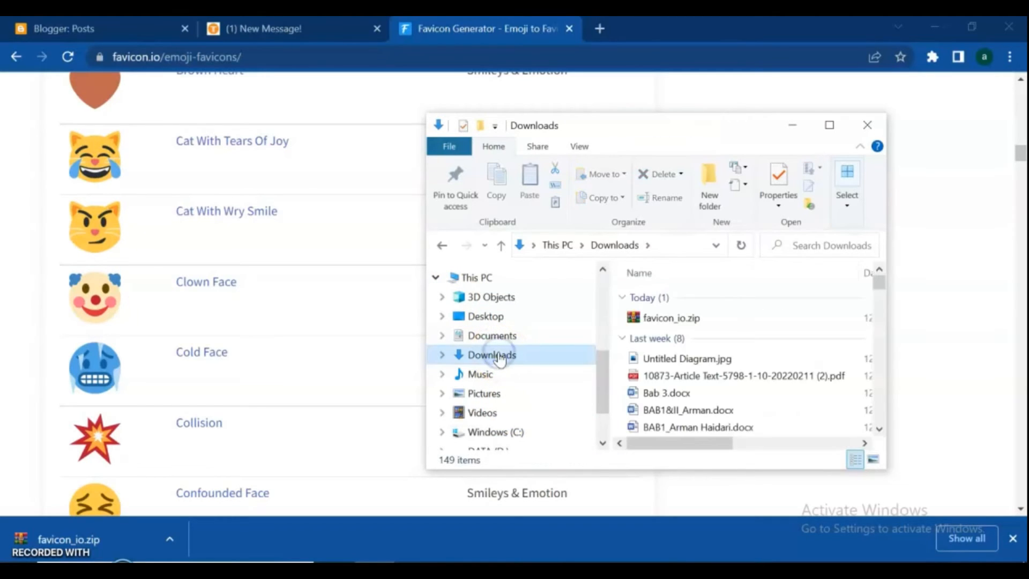
- Extract favicon_io.zip in place so favicon.ico and the PNG icons appear in Downloads
{"action": "right_click", "coordinate": [670, 317]}
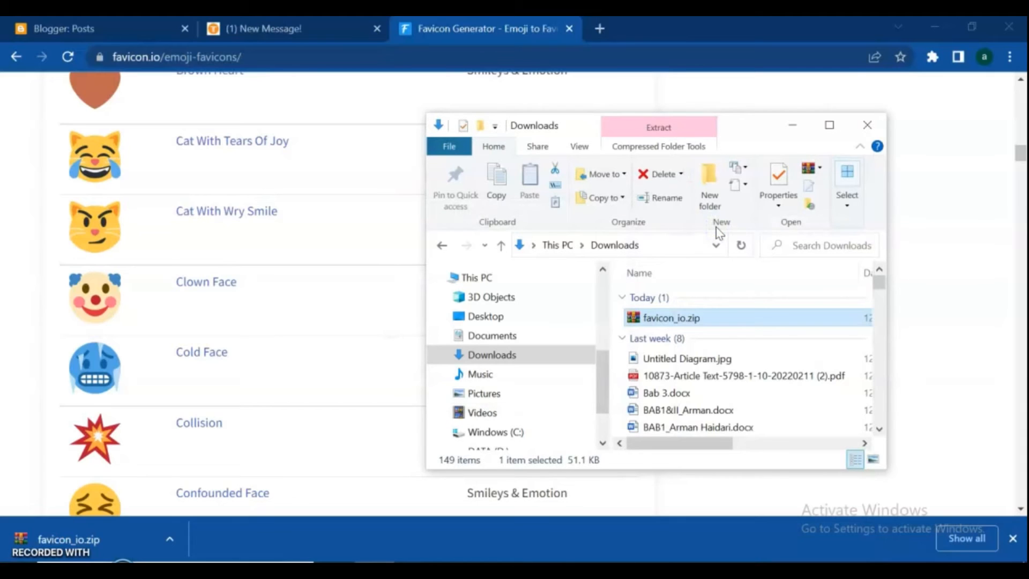
{"action": "left_click", "coordinate": [658, 126]}
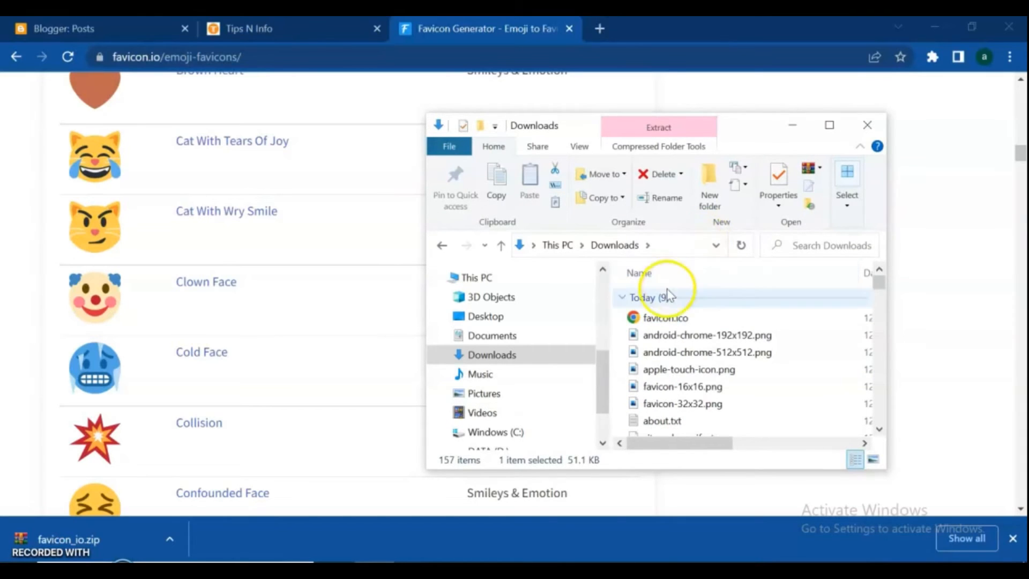
{"action": "double_click", "coordinate": [665, 317]}
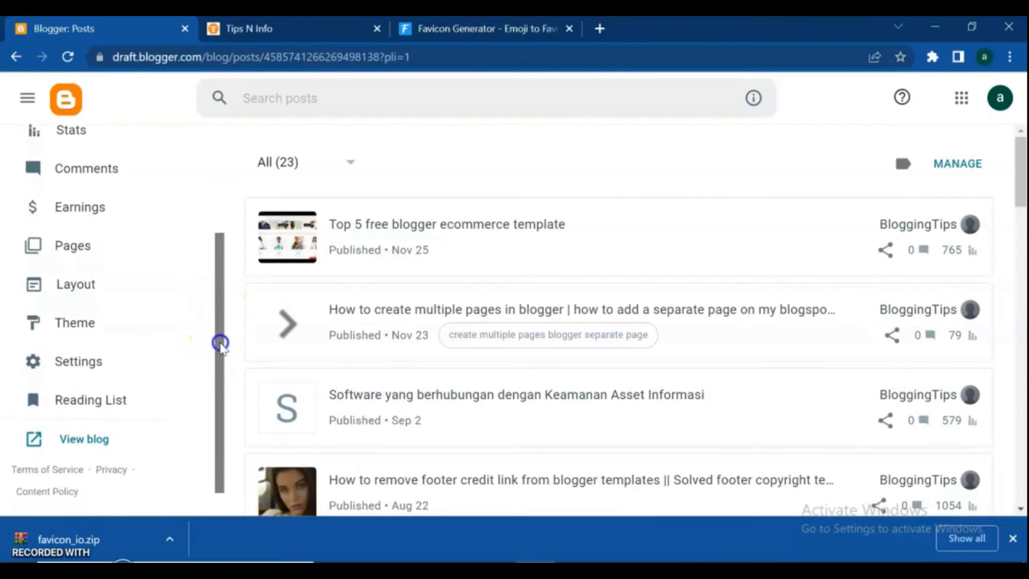
- Go to Blogger's Settings and reach the Configure Favicon page
{"action": "left_click", "coordinate": [77, 361]}
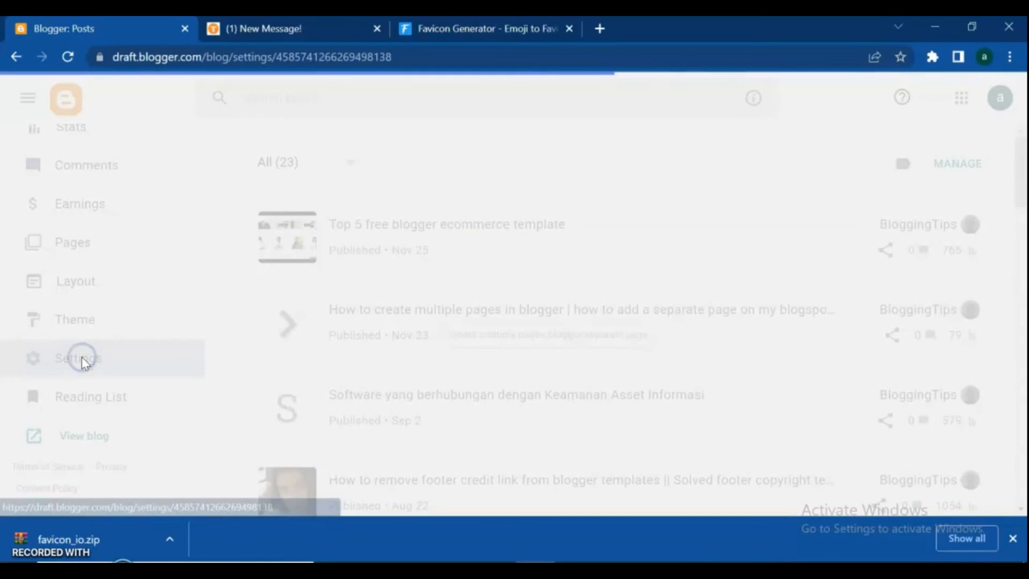
{"action": "left_click", "coordinate": [78, 358]}
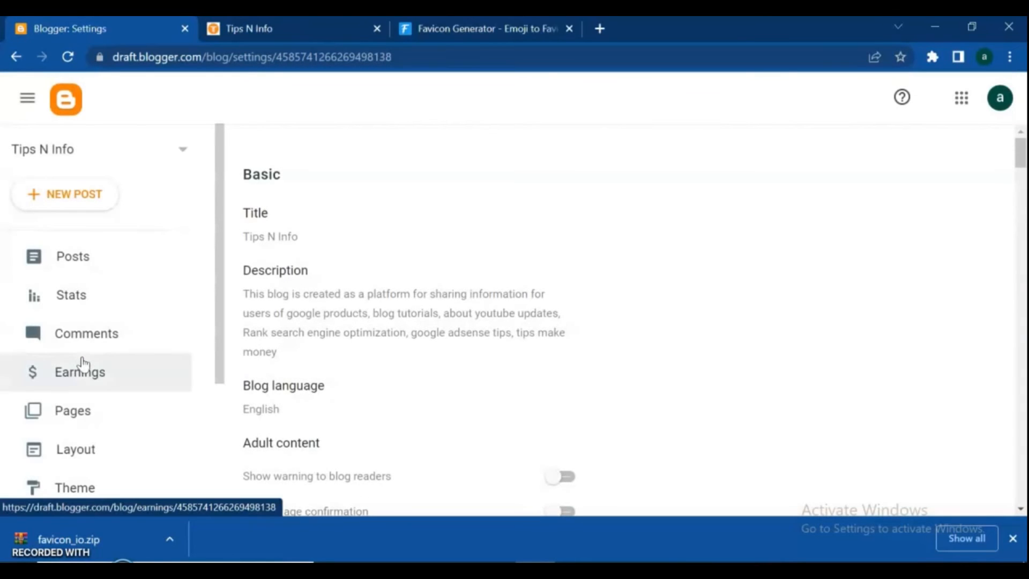
{"action": "mouse_move", "coordinate": [813, 436]}
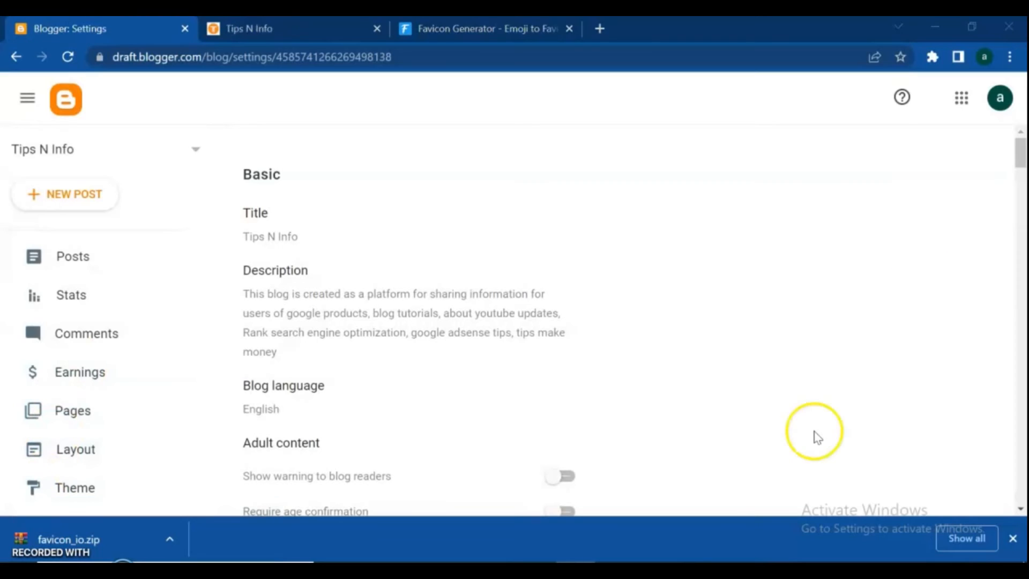
{"action": "scroll", "scroll_direction": "down", "scroll_amount": 3}
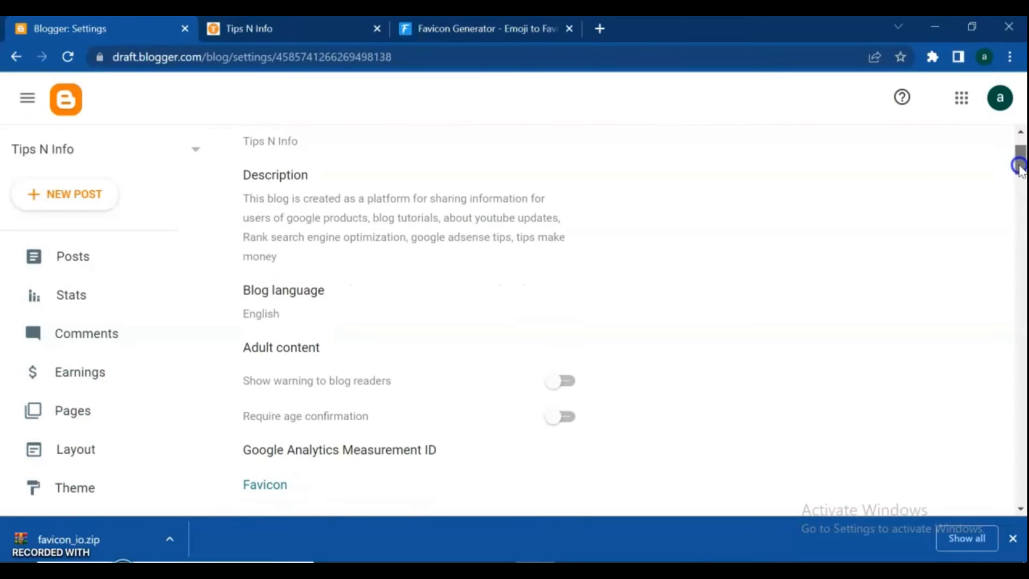
{"action": "scroll", "scroll_direction": "down", "scroll_amount": 3}
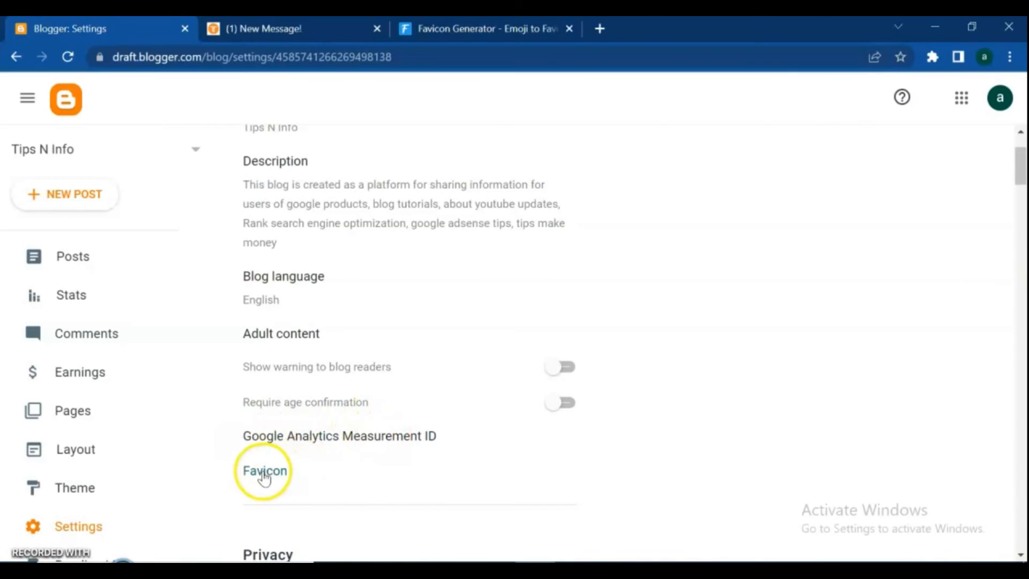
{"action": "left_click", "coordinate": [264, 470]}
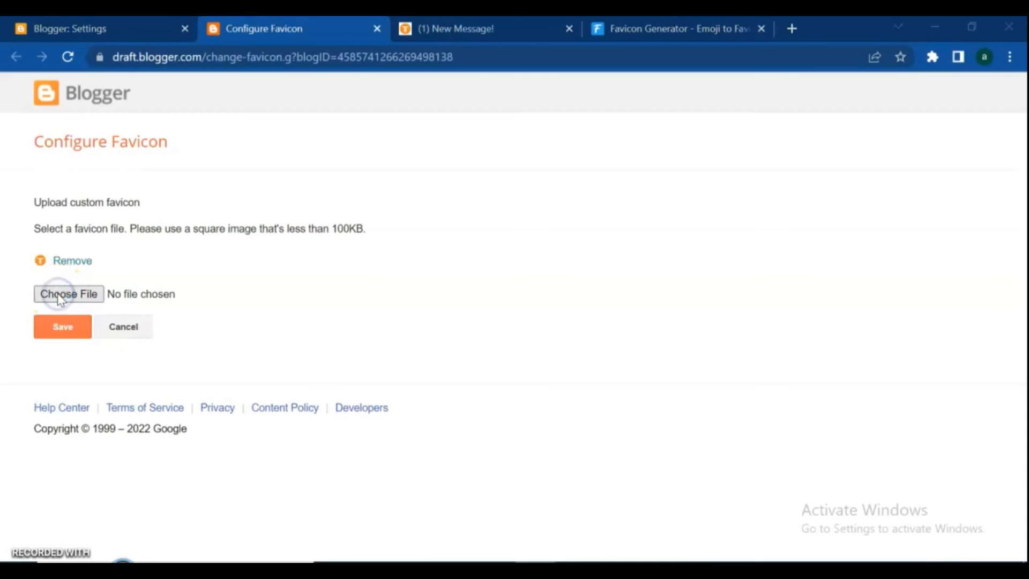
- Upload favicon.ico from Downloads, remove the old icon, and save the new favicon
{"action": "left_click", "coordinate": [69, 294]}
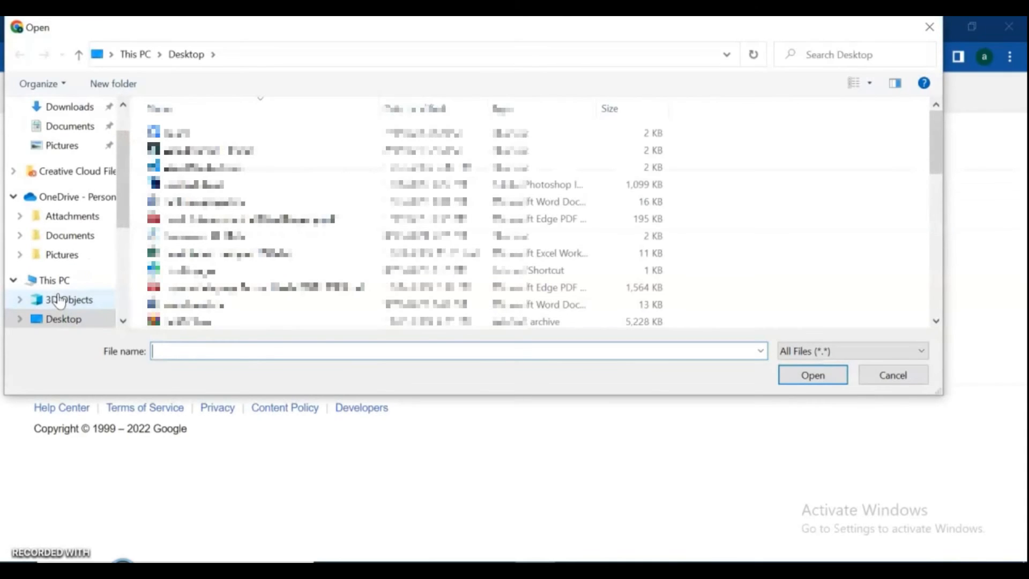
{"action": "mouse_move", "coordinate": [65, 127]}
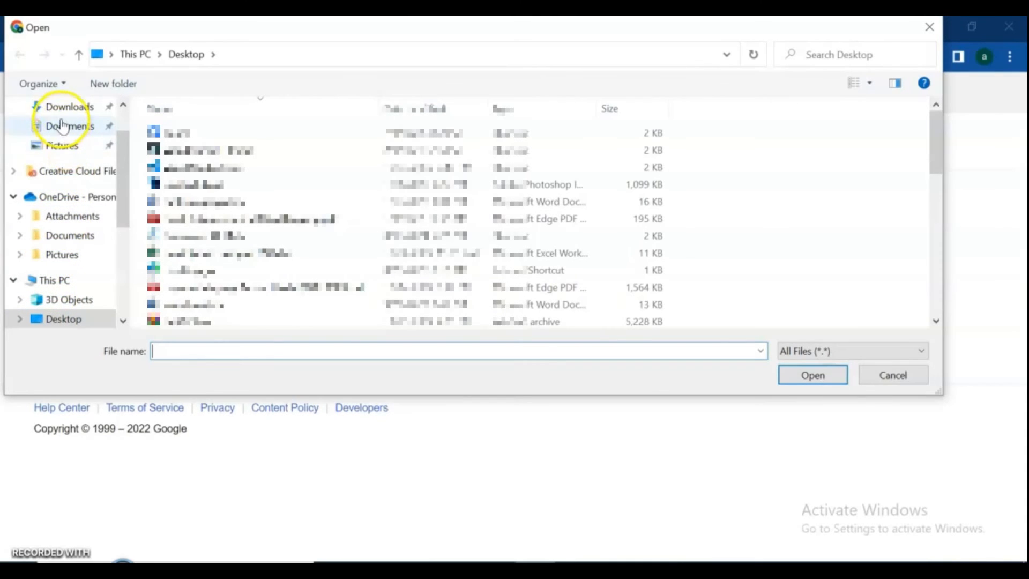
{"action": "left_click", "coordinate": [69, 106]}
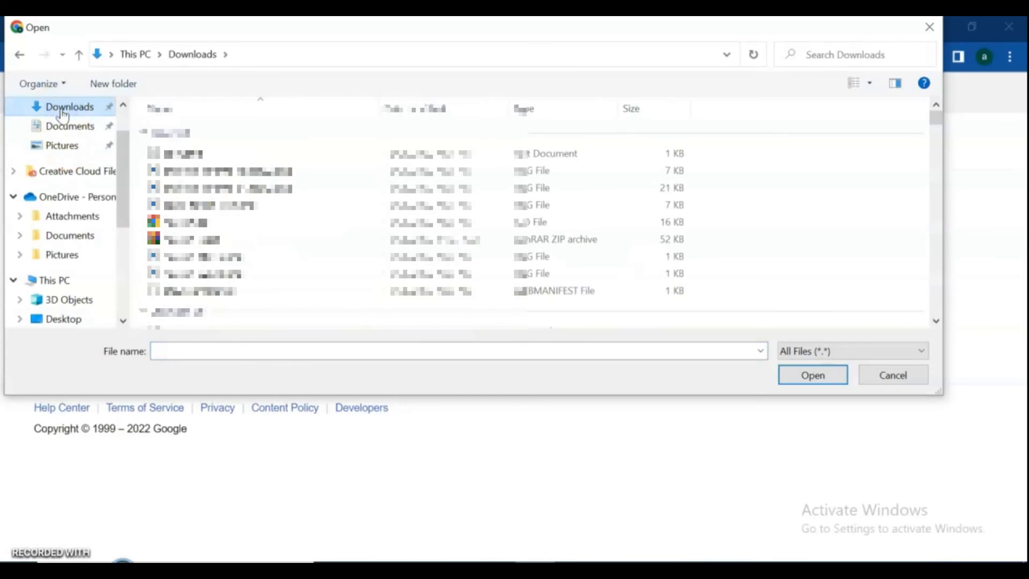
{"action": "left_click", "coordinate": [812, 375]}
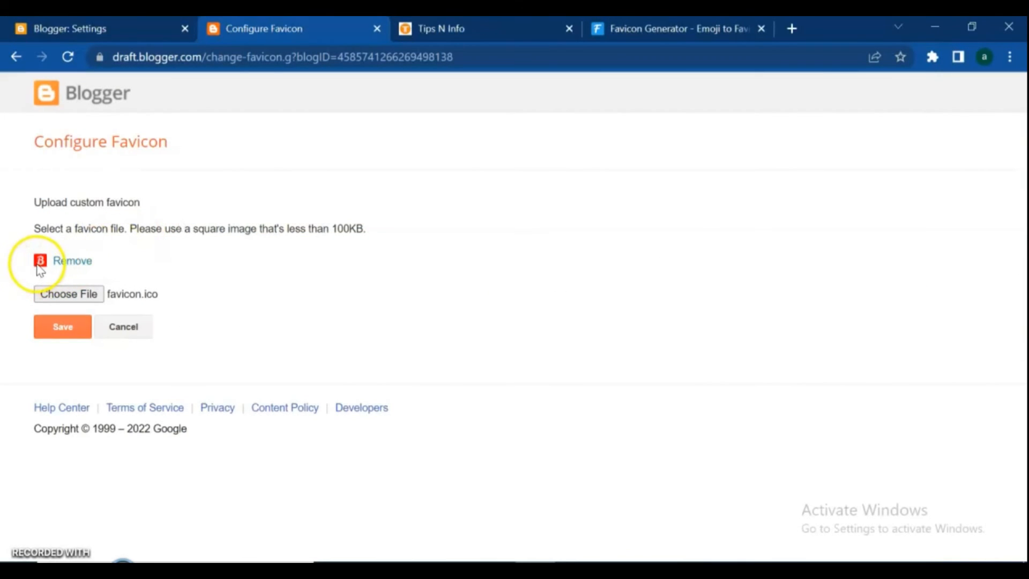
{"action": "left_click", "coordinate": [71, 260]}
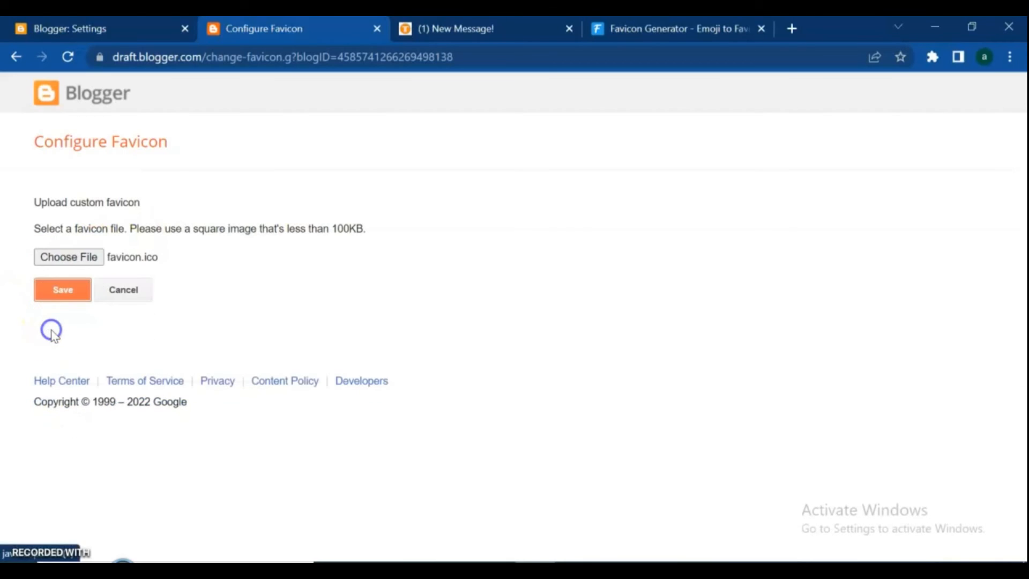
{"action": "left_click", "coordinate": [62, 289]}
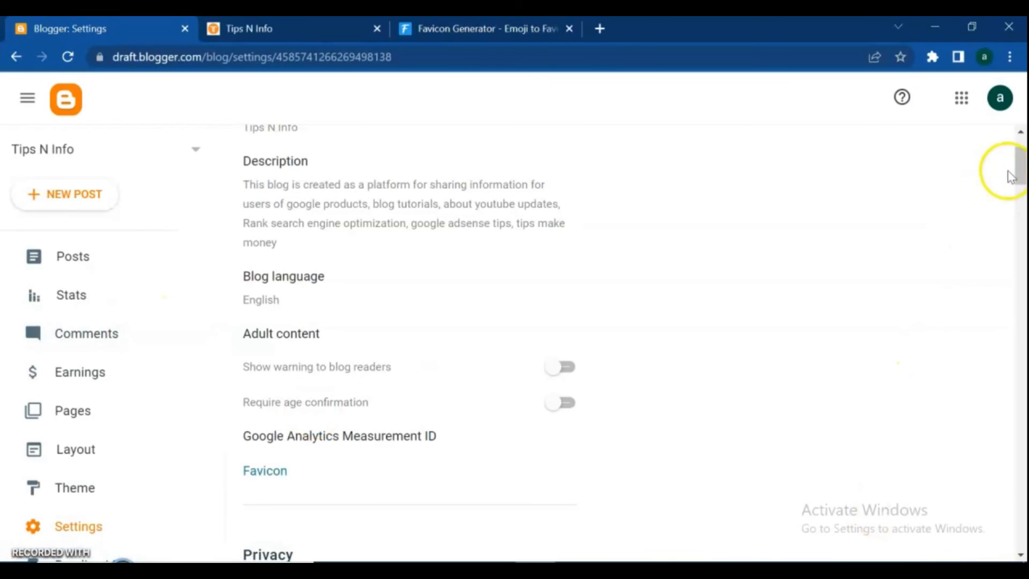
- View the live blog in its own tab to check the red B favicon
{"action": "scroll", "scroll_direction": "down", "scroll_amount": 3}
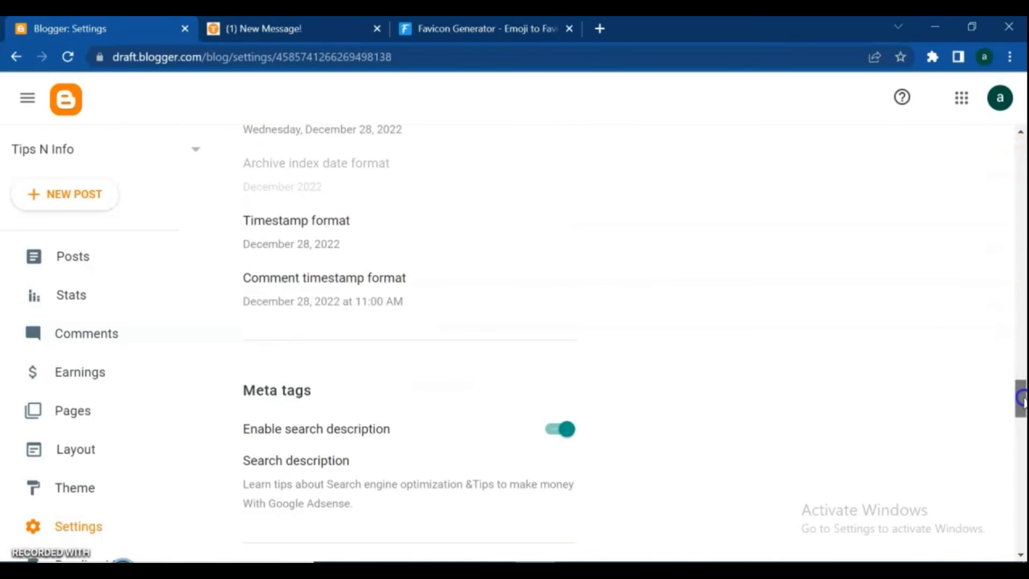
{"action": "scroll", "scroll_direction": "up", "scroll_amount": 3}
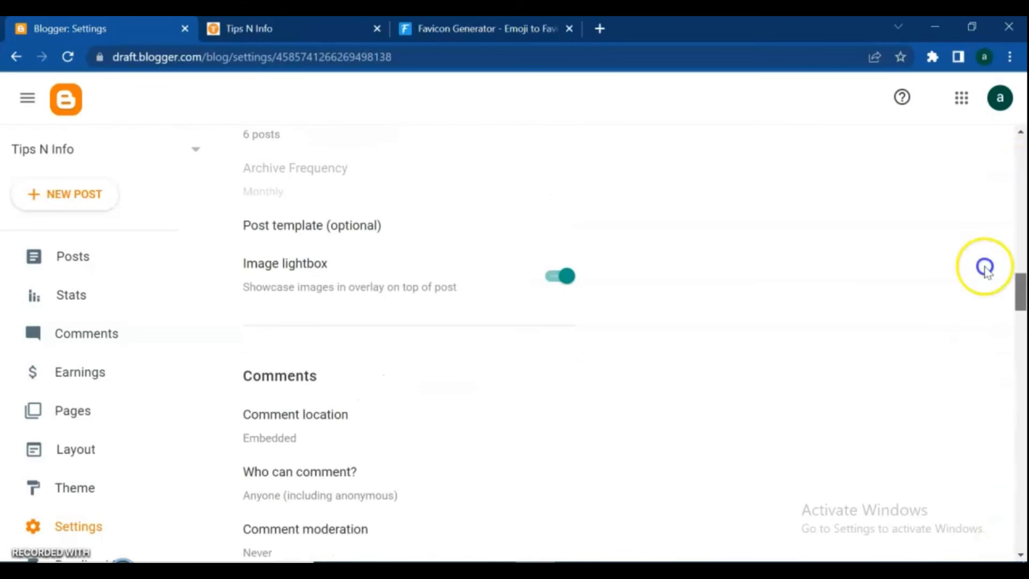
{"action": "scroll", "scroll_direction": "up", "scroll_amount": 3}
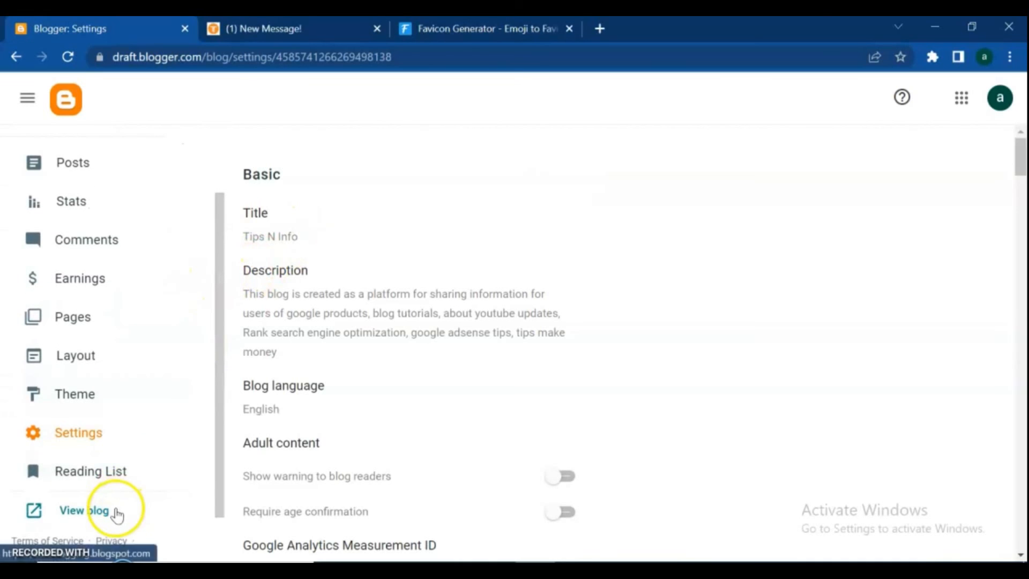
{"action": "left_click", "coordinate": [84, 510]}
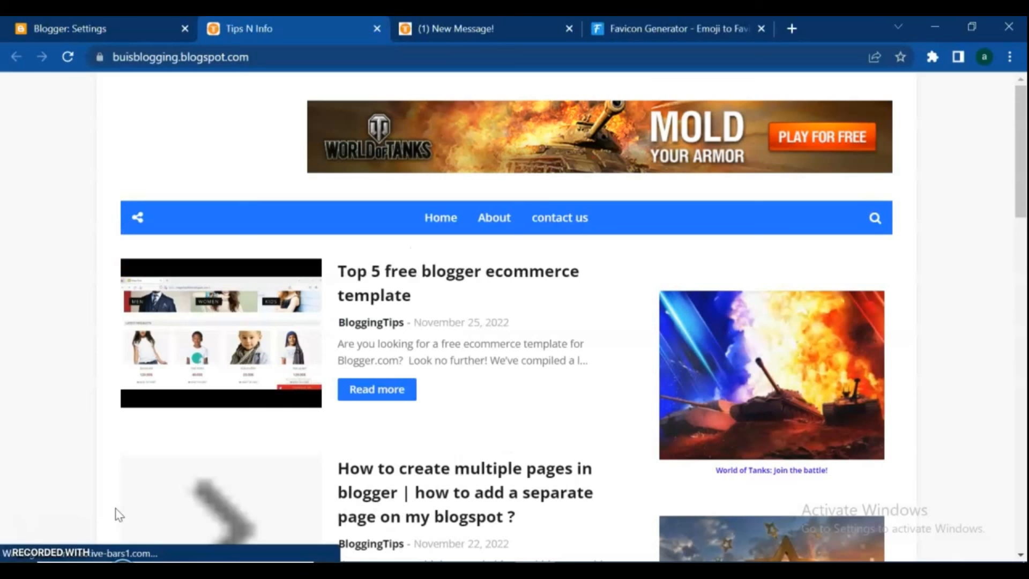
- Browse the live Tips N Info blog down to its footer, confirming the red B favicon shows
{"action": "left_click", "coordinate": [67, 56]}
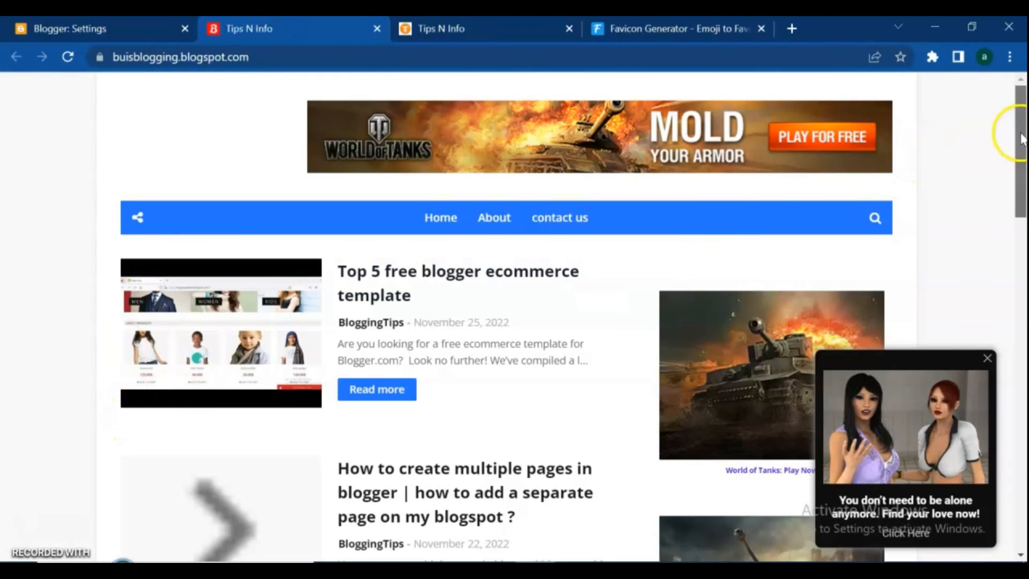
{"action": "scroll", "scroll_direction": "down", "scroll_amount": 3}
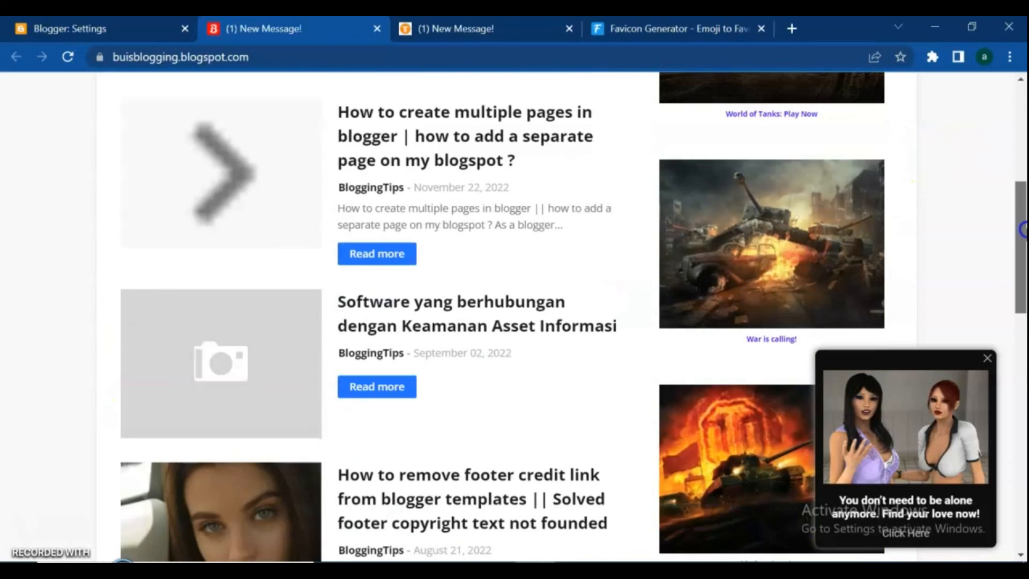
{"action": "scroll", "scroll_direction": "down", "scroll_amount": 3}
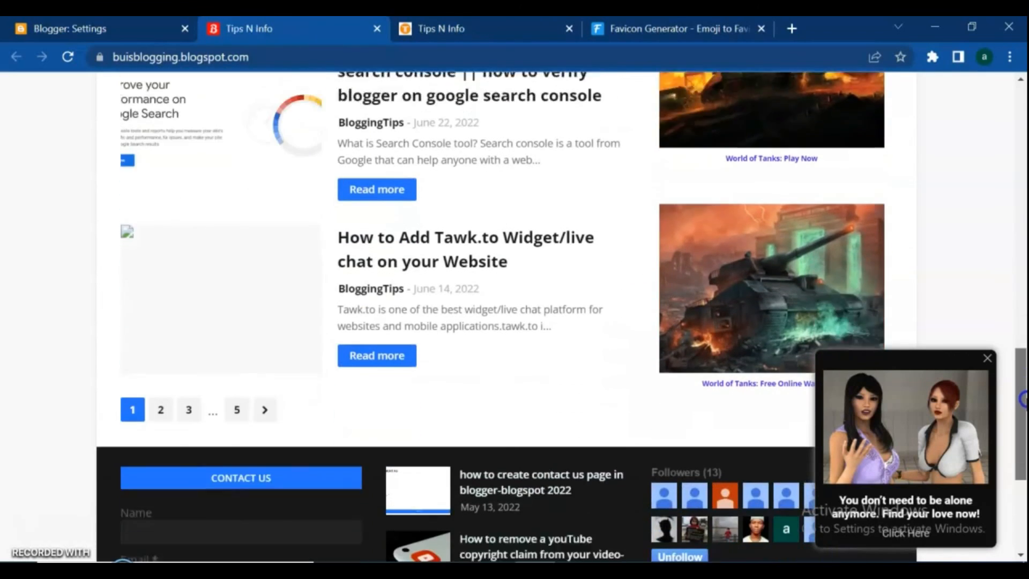
{"action": "scroll", "scroll_direction": "down", "scroll_amount": 3}
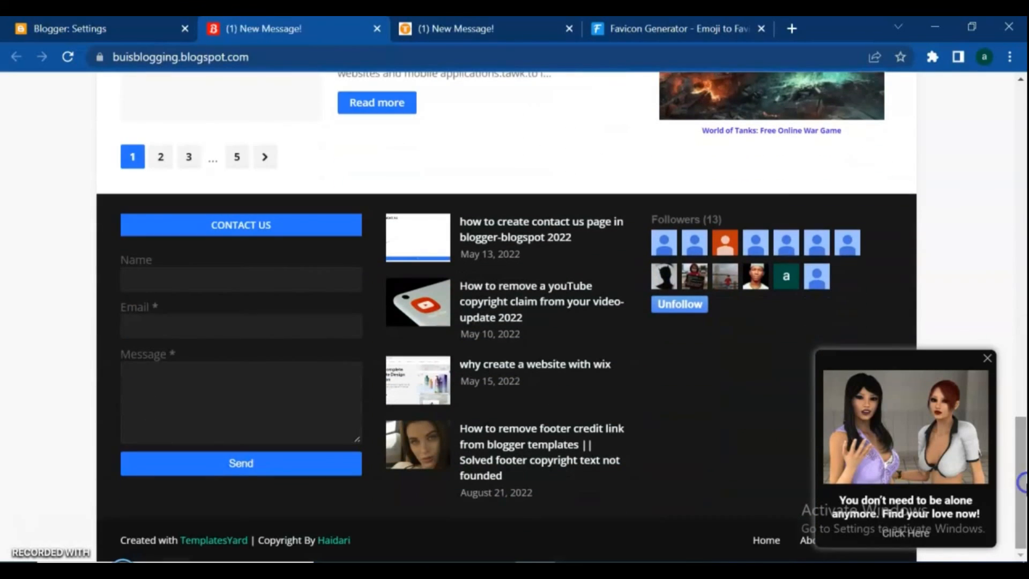